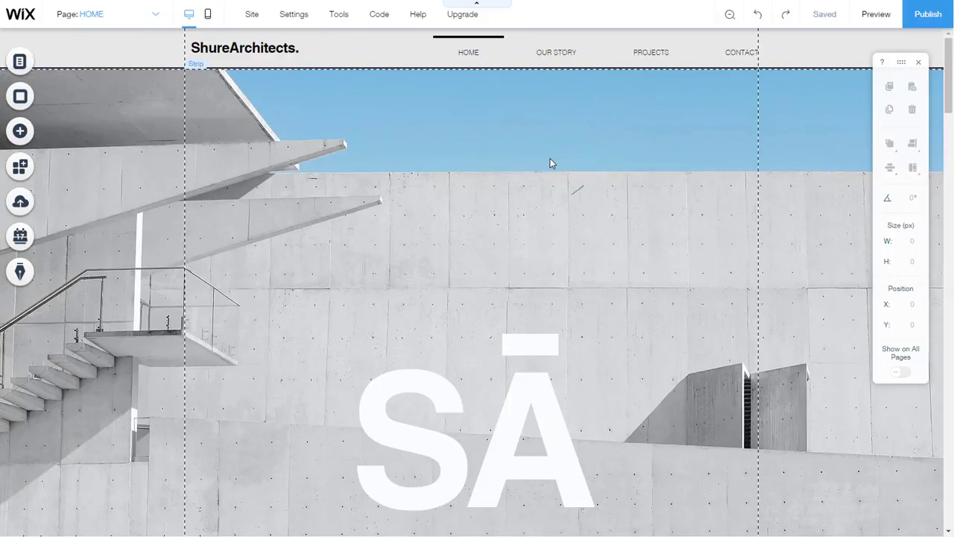
pyautogui.moveTo(591, 133)
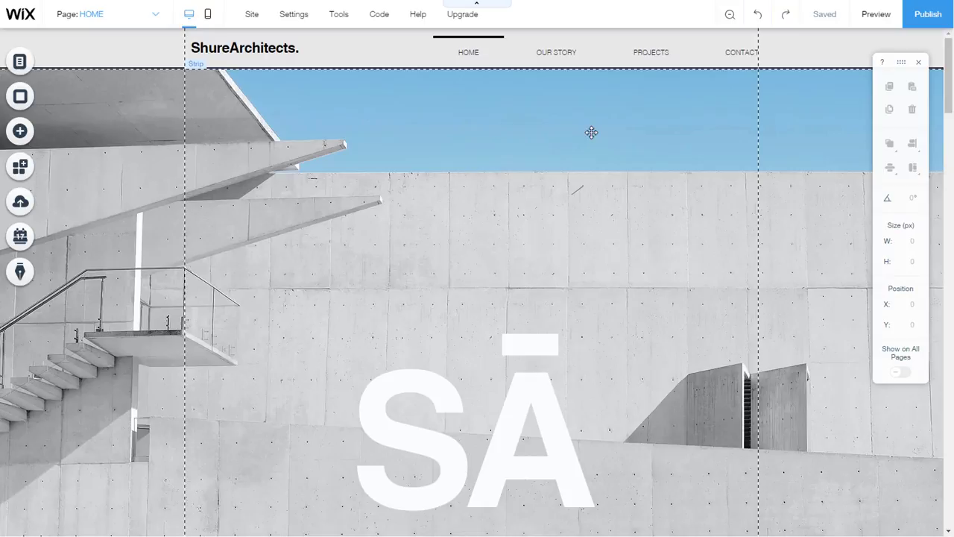
pyautogui.moveTo(877, 15)
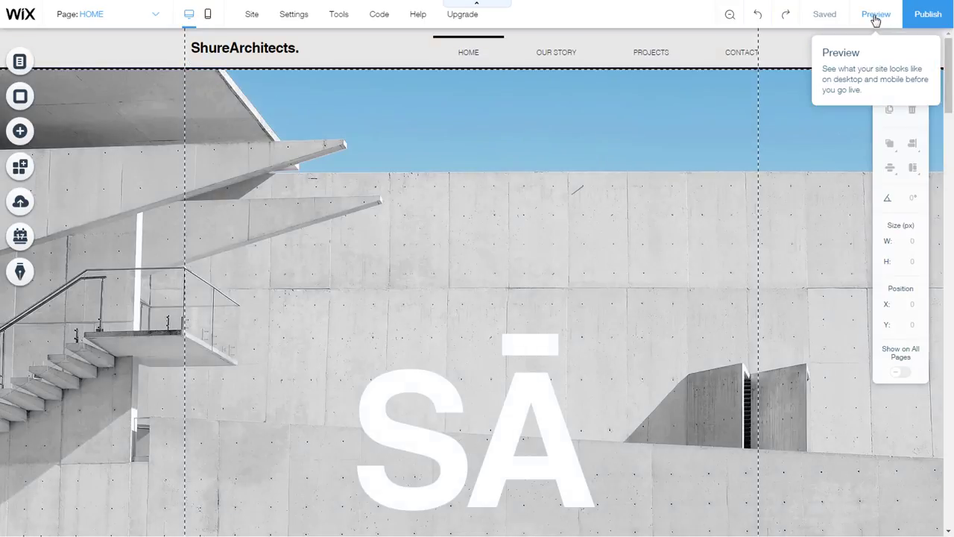
# - Preview the site and use the header's CONTACT link to jump to the contact section
pyautogui.click(877, 14)
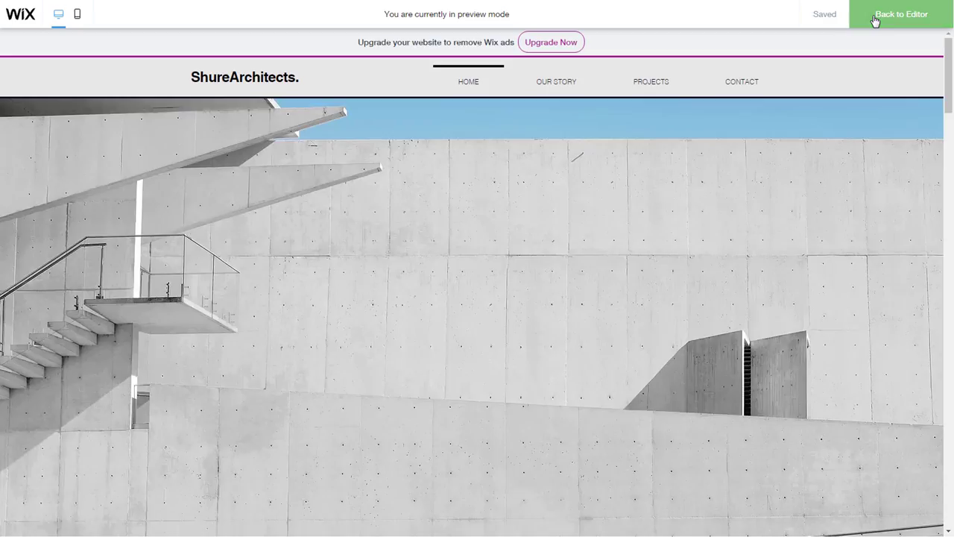
pyautogui.click(741, 80)
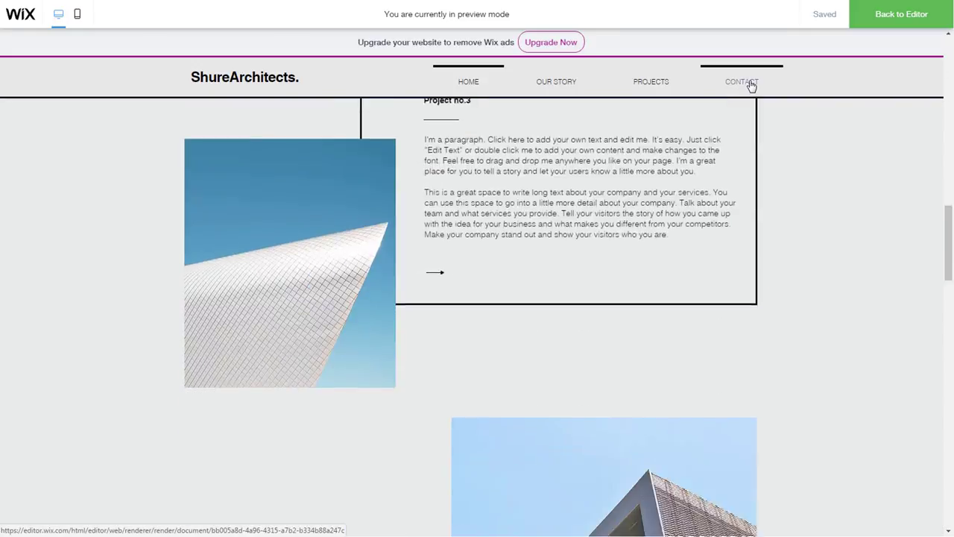
pyautogui.click(743, 81)
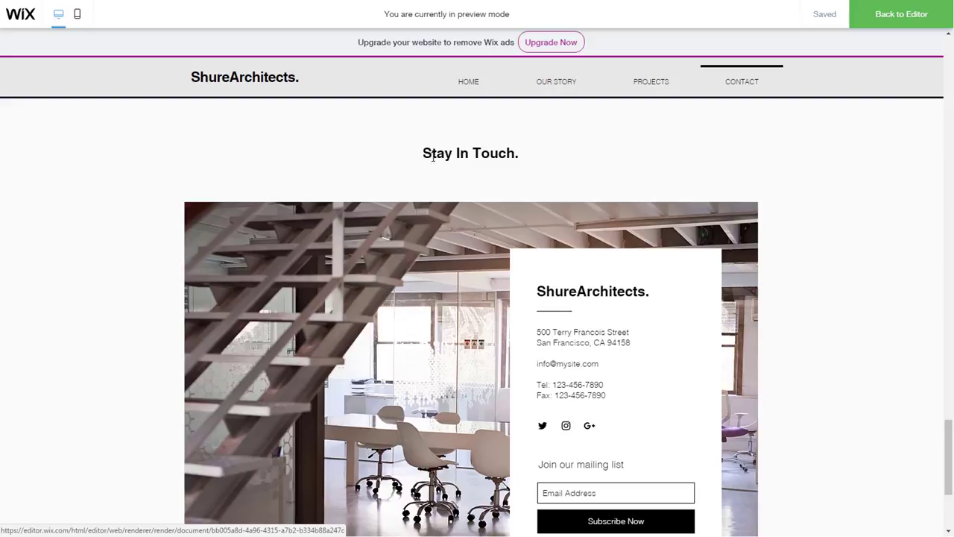
pyautogui.moveTo(900, 15)
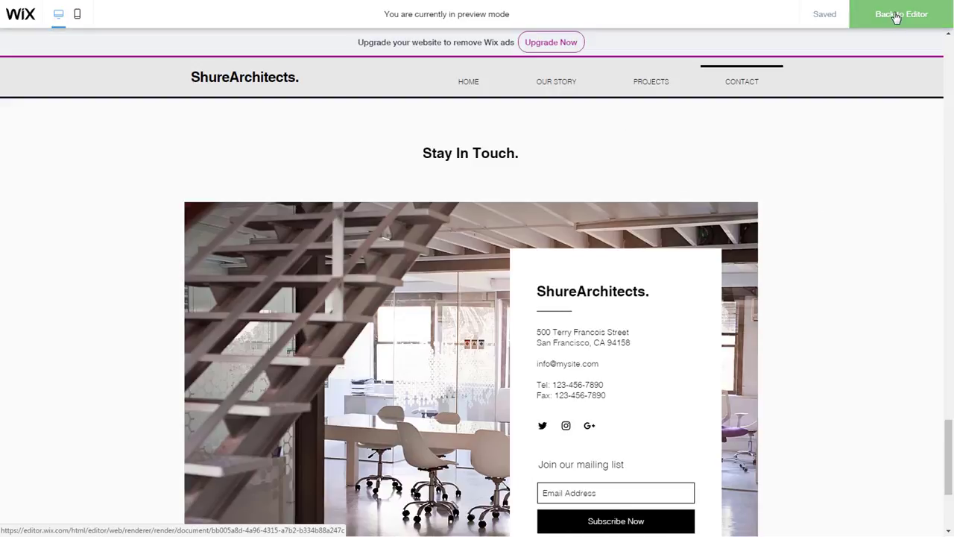
# - Back in the editor, check in settings that the Stay In Touch anchor is named Contact info
pyautogui.click(900, 13)
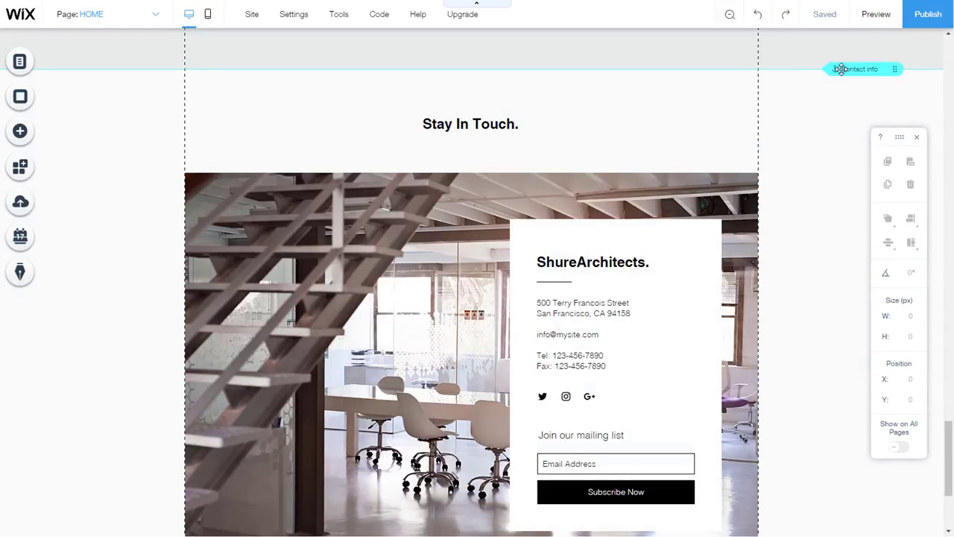
pyautogui.click(862, 69)
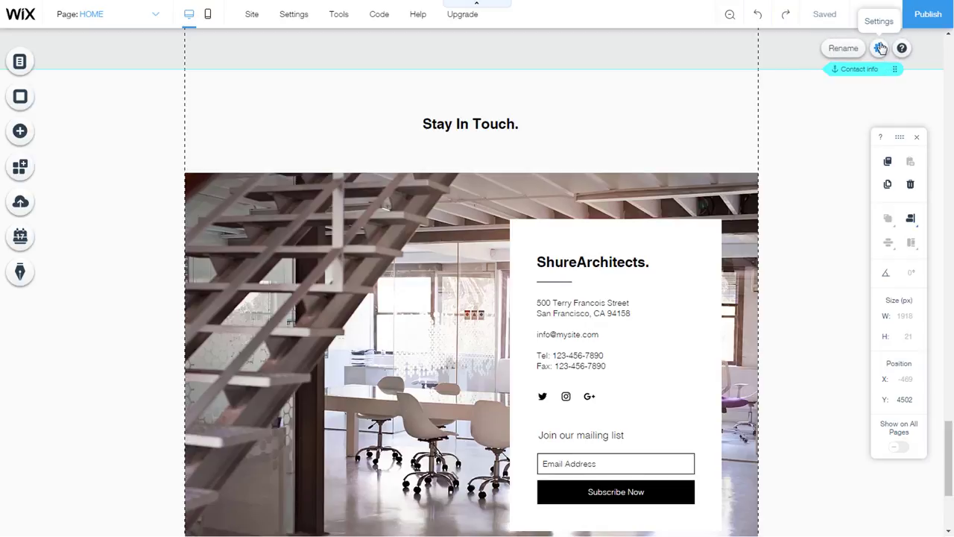
pyautogui.click(880, 48)
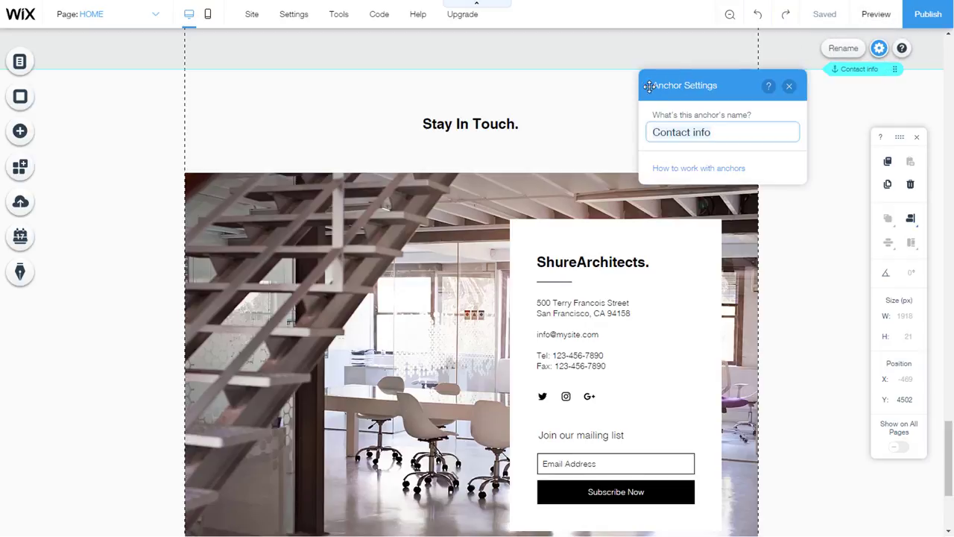
pyautogui.moveTo(789, 85)
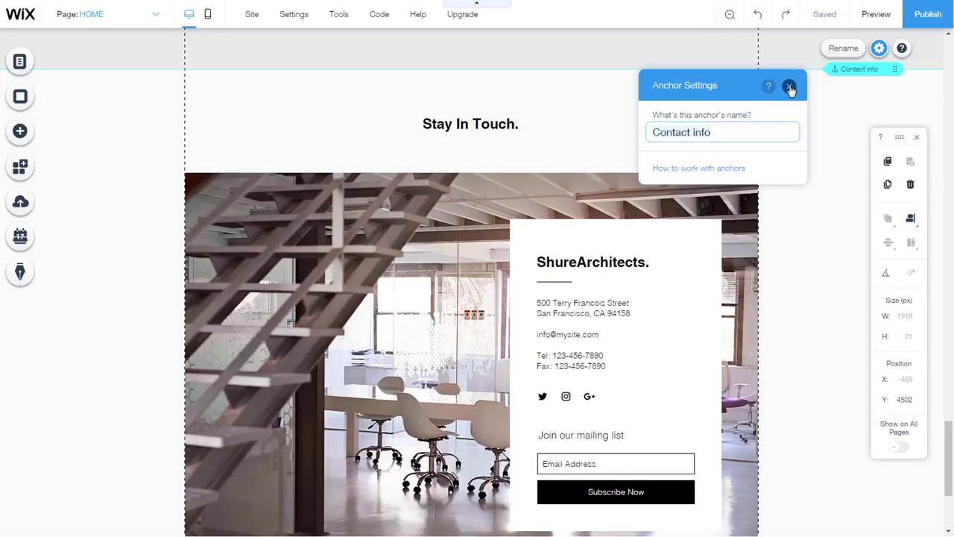
pyautogui.click(791, 85)
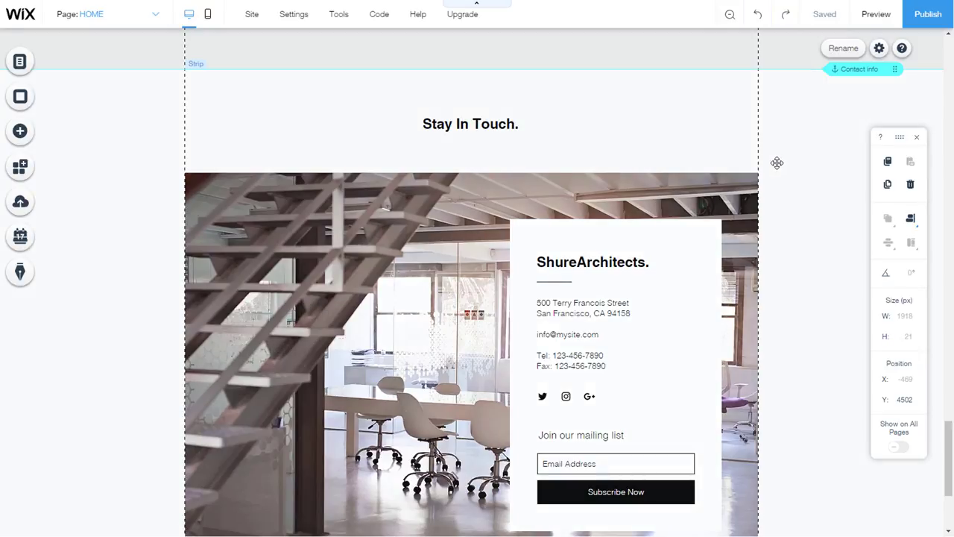
# - Confirm the site menu's CONTACT item links to the Contact info anchor on HOME
pyautogui.scroll(3)
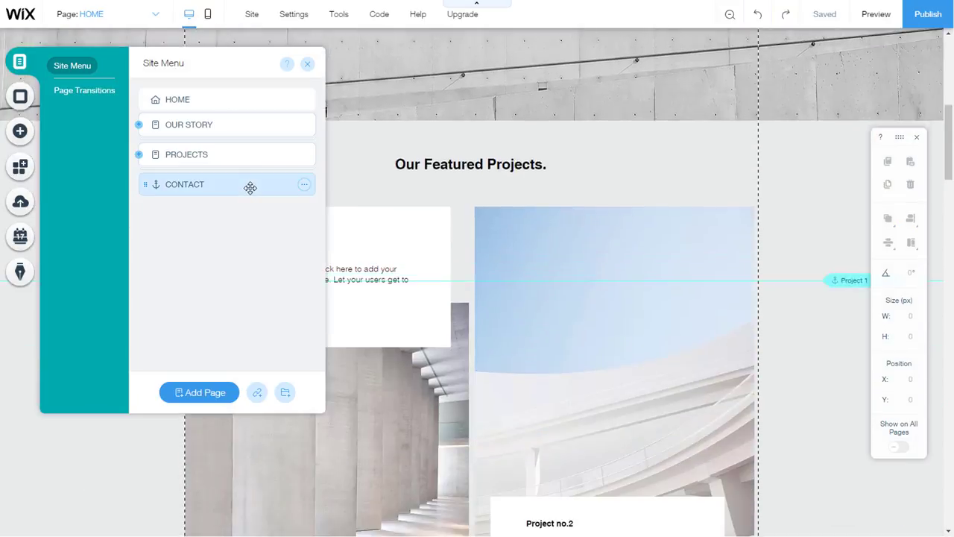
pyautogui.click(185, 185)
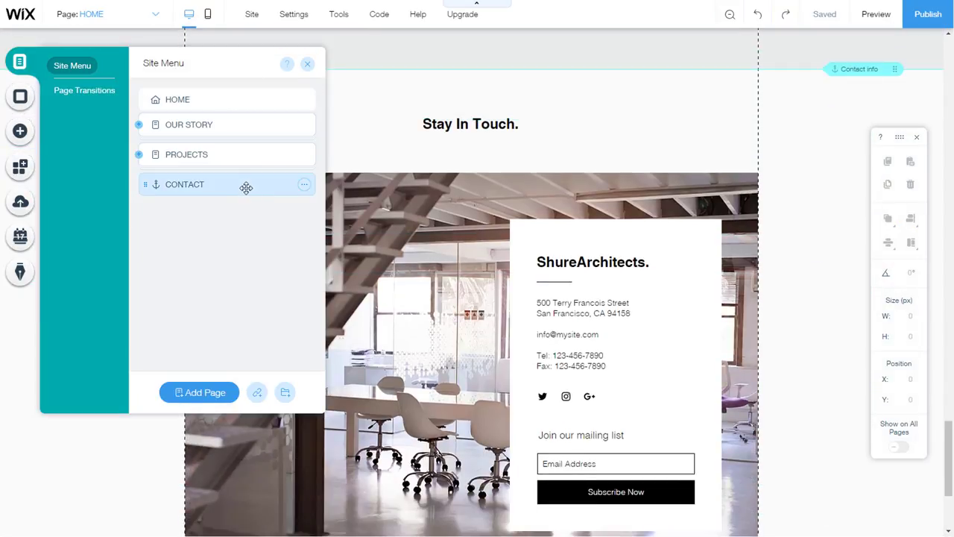
pyautogui.click(304, 185)
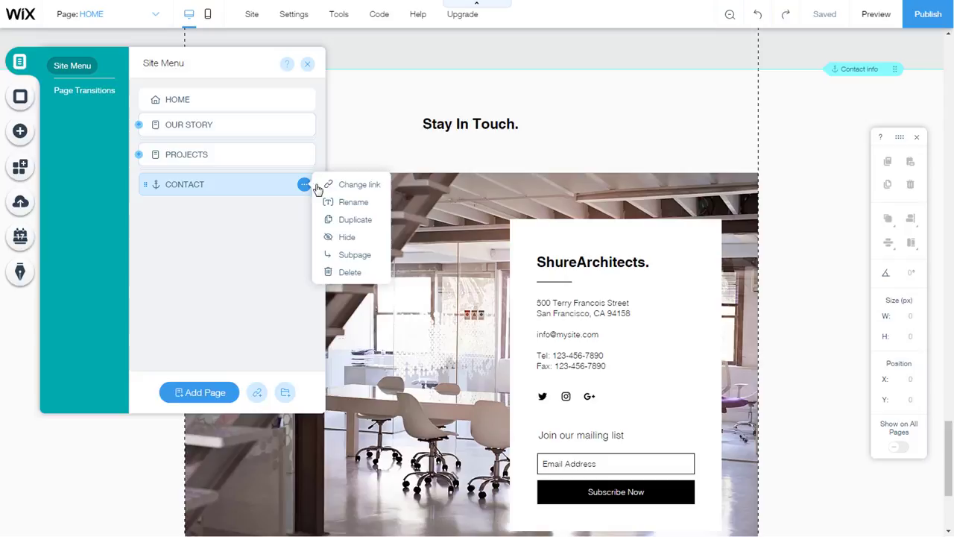
pyautogui.moveTo(361, 185)
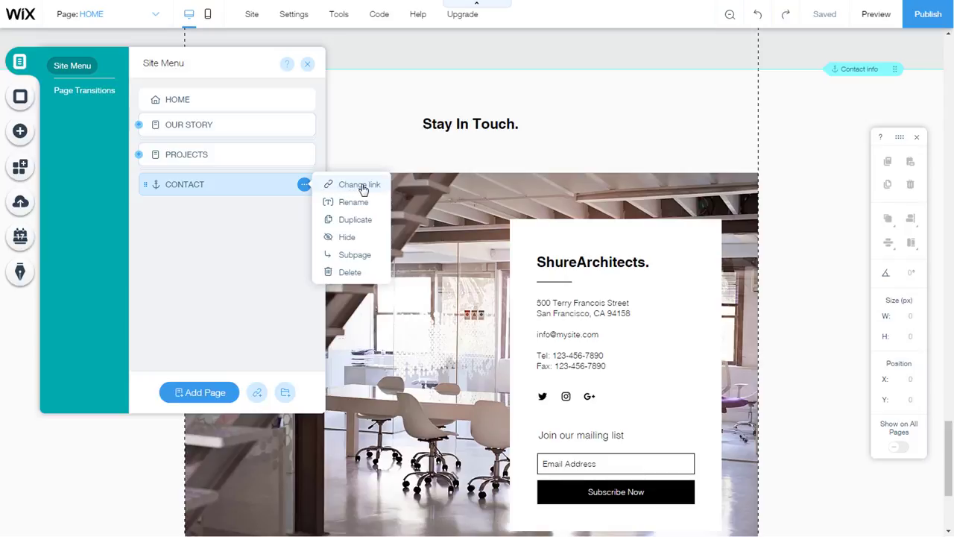
pyautogui.click(358, 185)
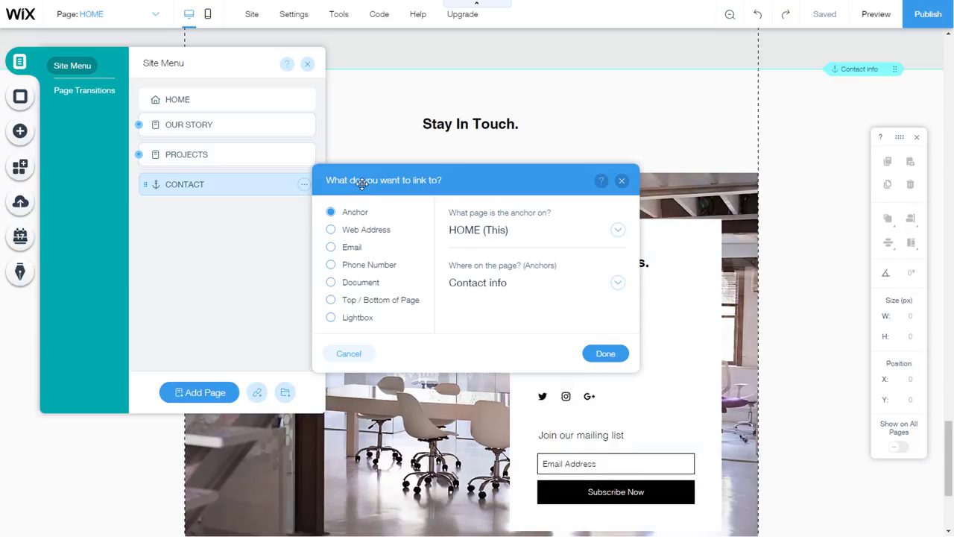
pyautogui.moveTo(446, 185)
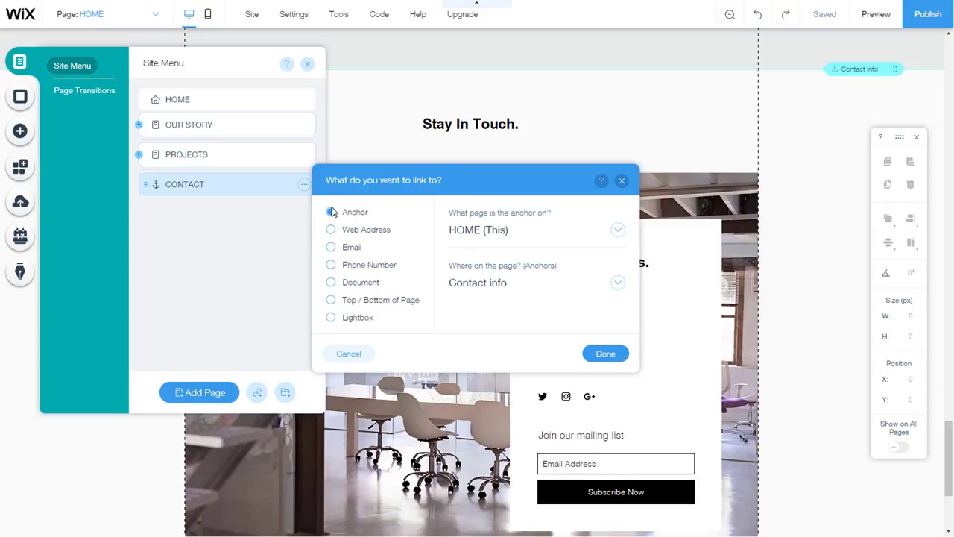
pyautogui.click(331, 212)
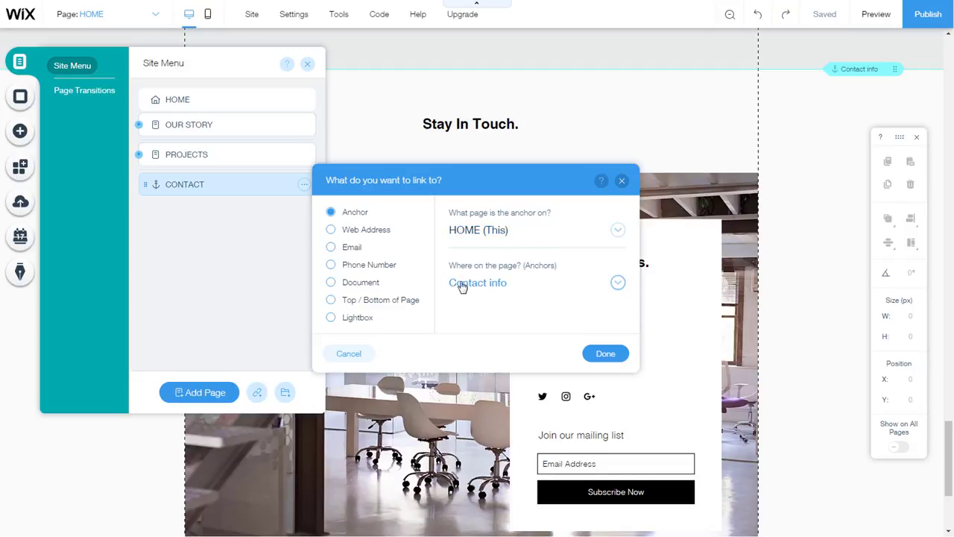
pyautogui.moveTo(510, 289)
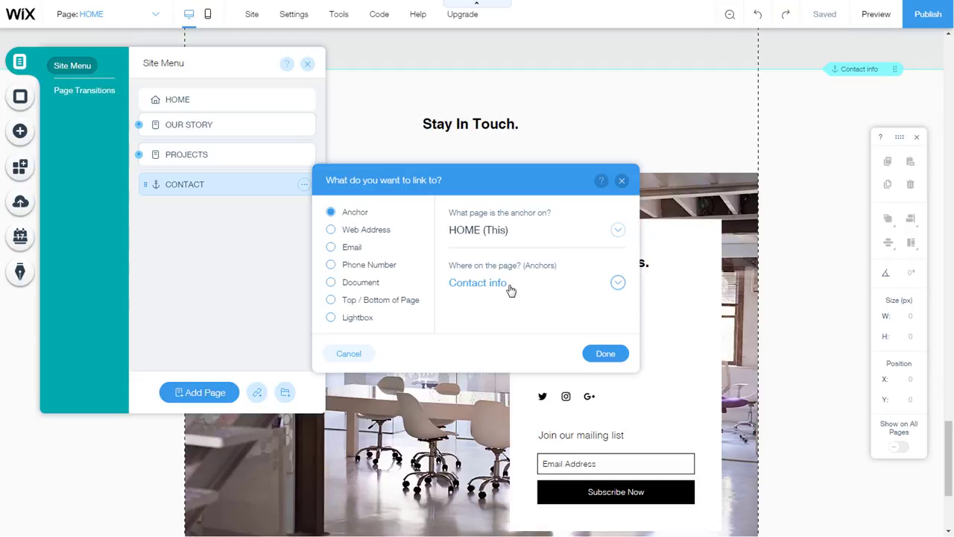
pyautogui.click(605, 352)
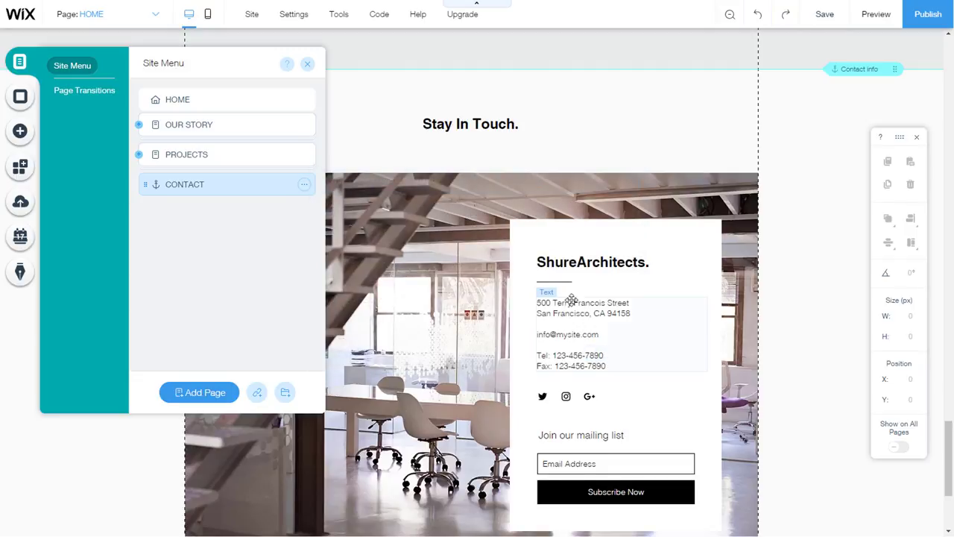
# - Close Site Menu and browse the Add library's More section listing anchors and anchor menus
pyautogui.click(307, 62)
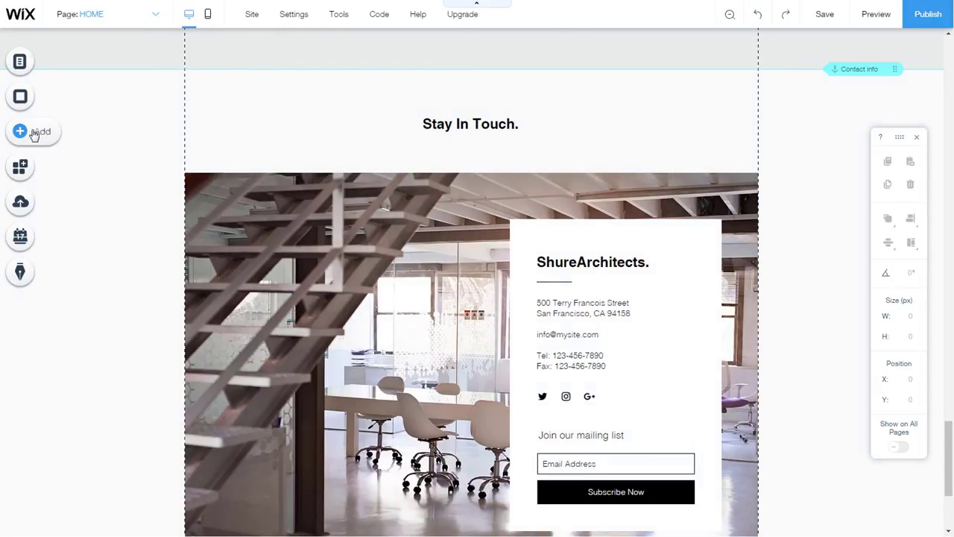
pyautogui.click(19, 132)
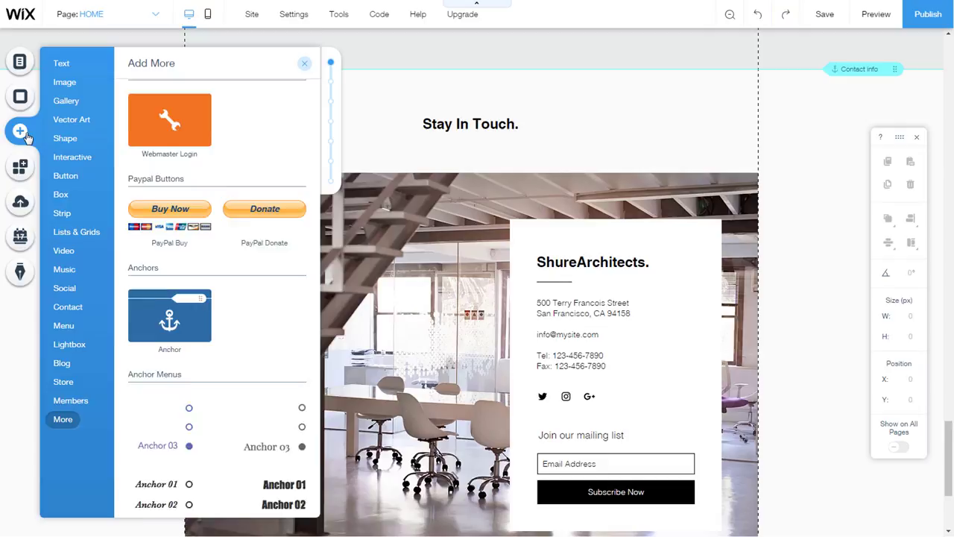
pyautogui.click(66, 137)
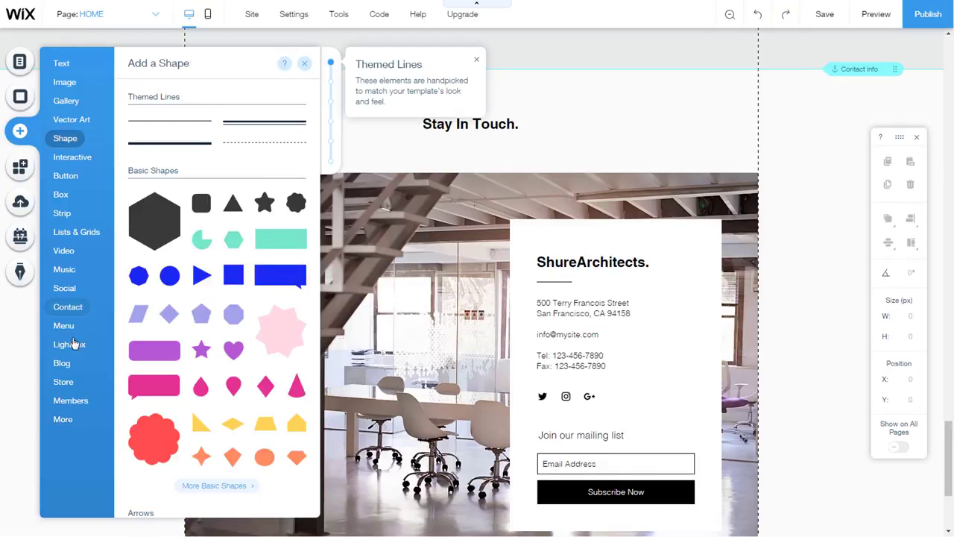
pyautogui.click(62, 419)
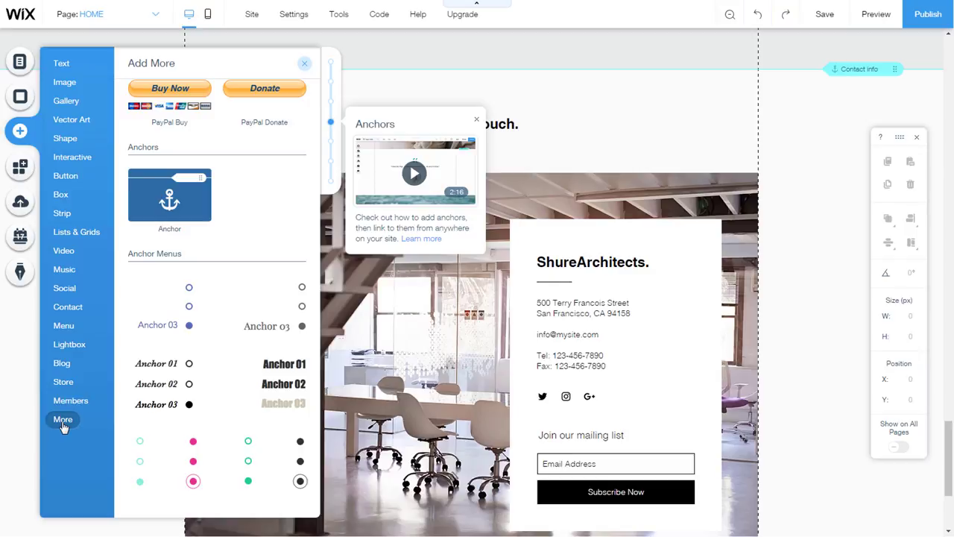
pyautogui.moveTo(170, 201)
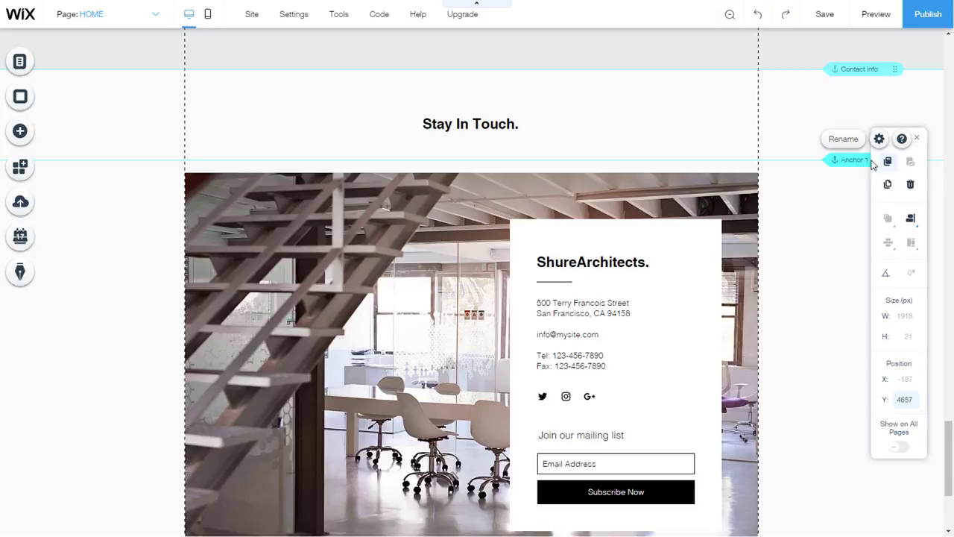
# - Move the new anchor onto the Stay In Touch image and rename it New
pyautogui.scroll(-3)
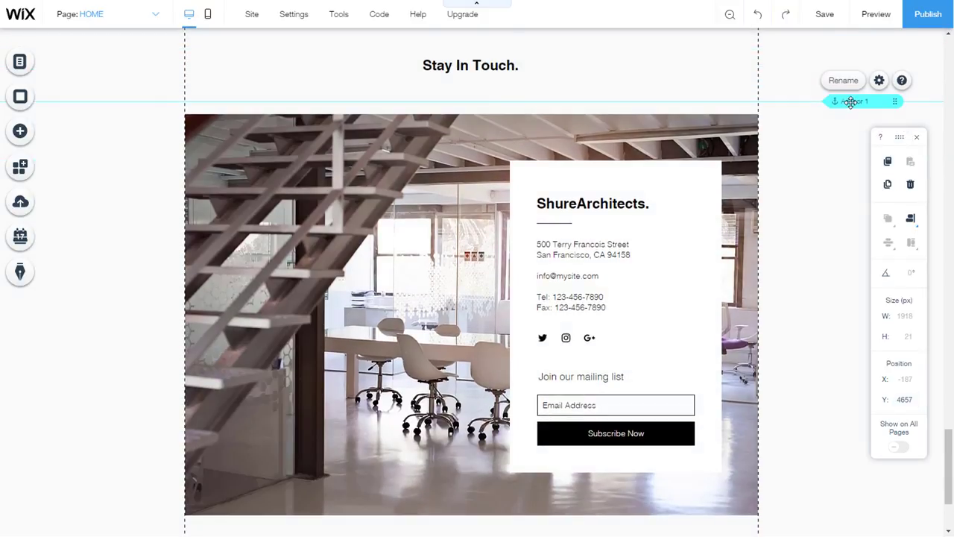
pyautogui.moveTo(853, 101); pyautogui.dragTo(853, 113)
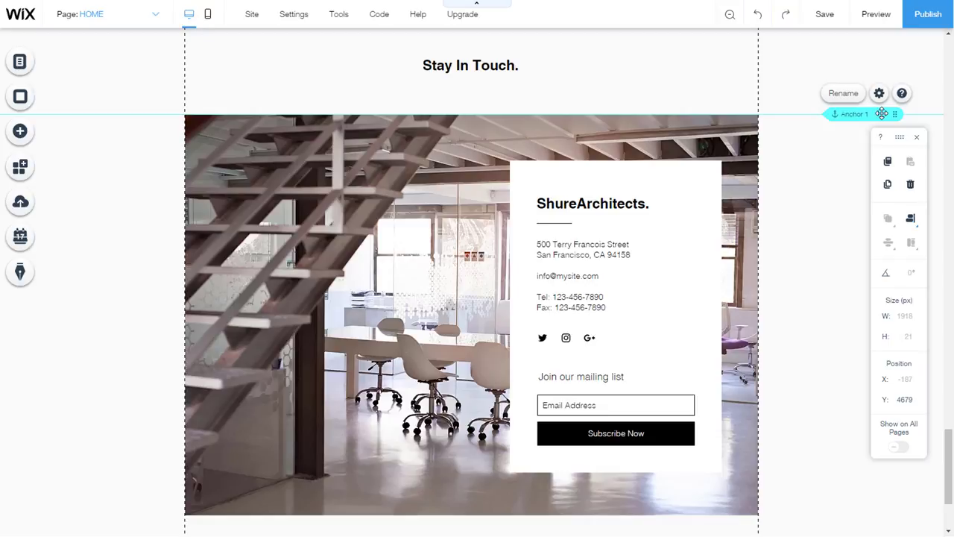
pyautogui.click(844, 93)
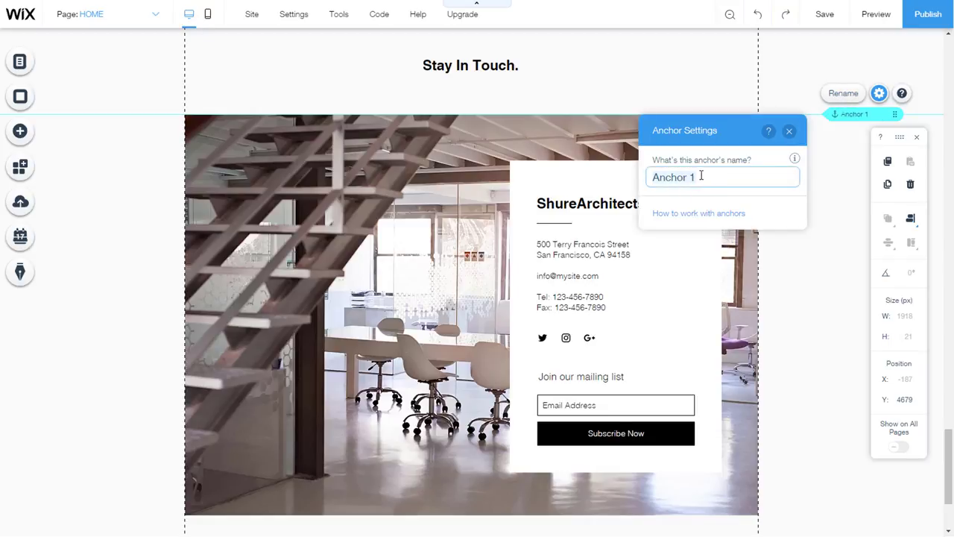
pyautogui.write('New')
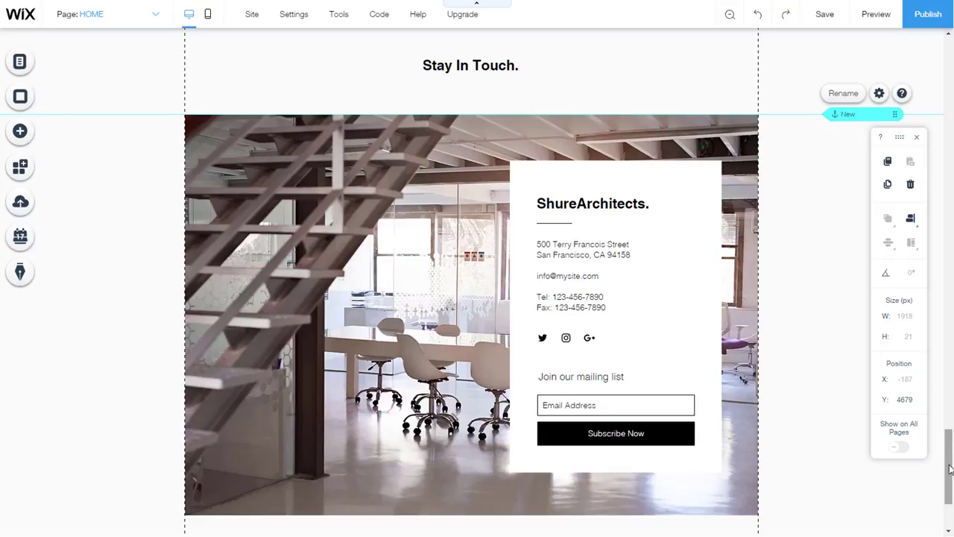
# - Select the Our Featured Projects heading and bring up its text link options
pyautogui.scroll(3)
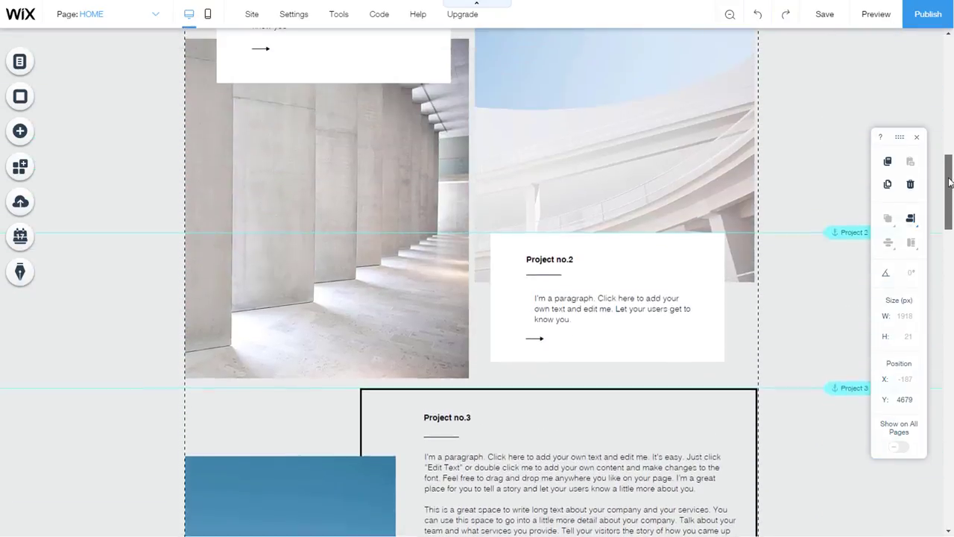
pyautogui.scroll(3)
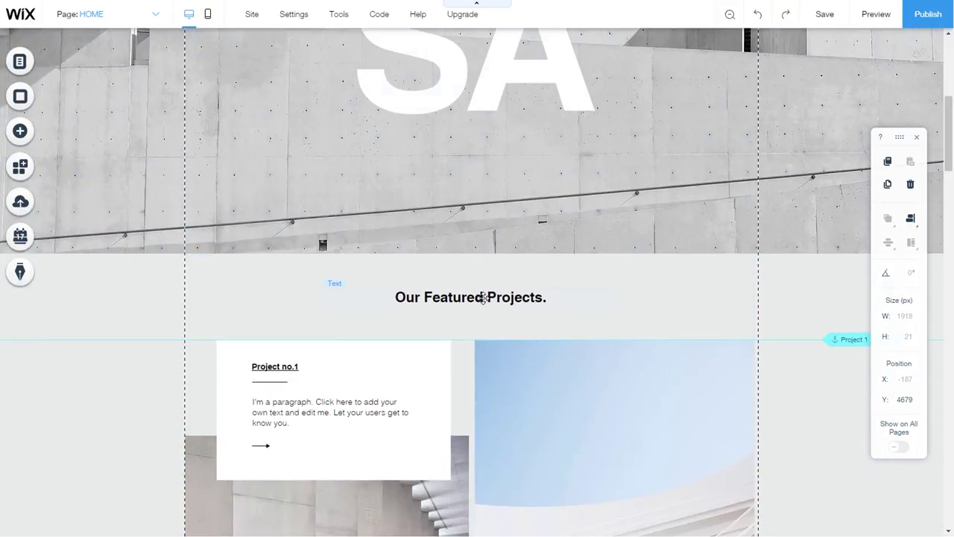
pyautogui.click(471, 296)
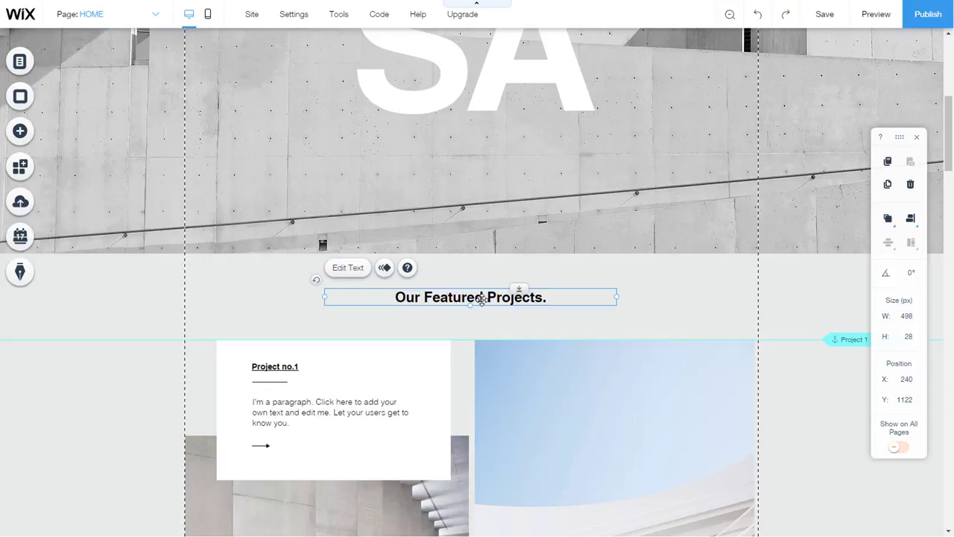
pyautogui.moveTo(412, 300)
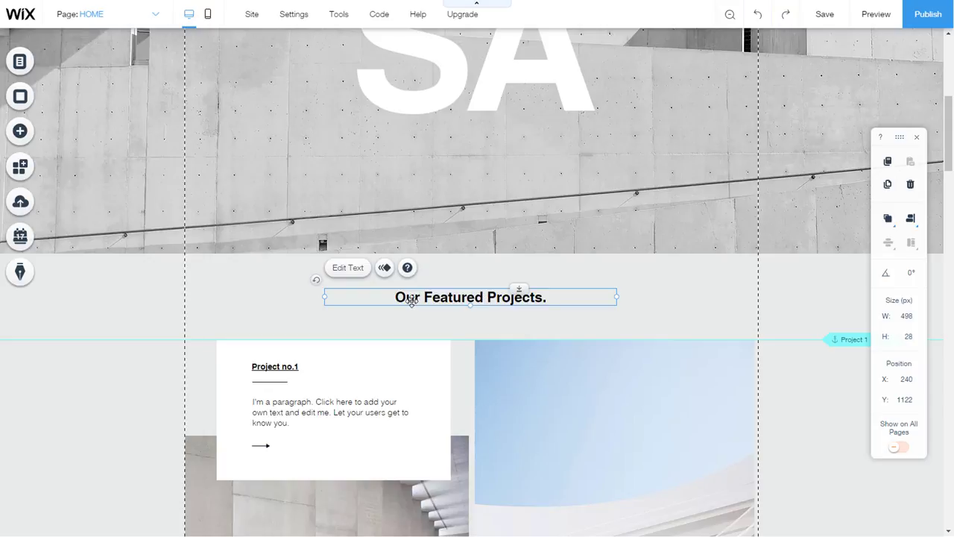
pyautogui.click(347, 267)
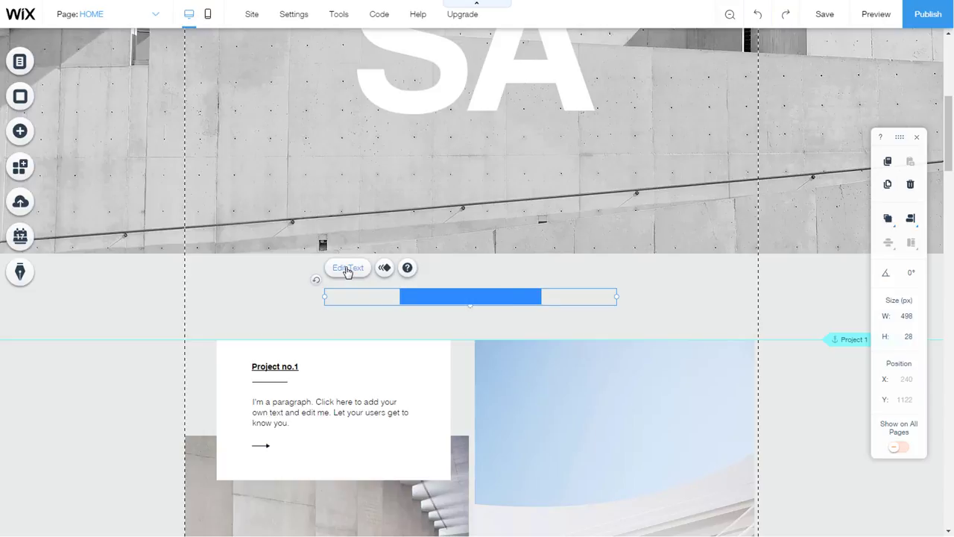
pyautogui.click(347, 267)
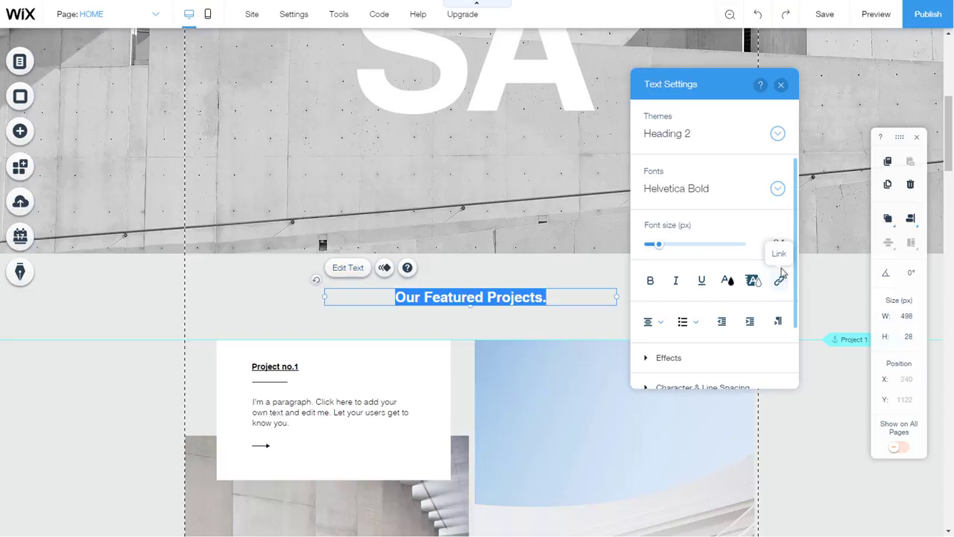
pyautogui.click(780, 280)
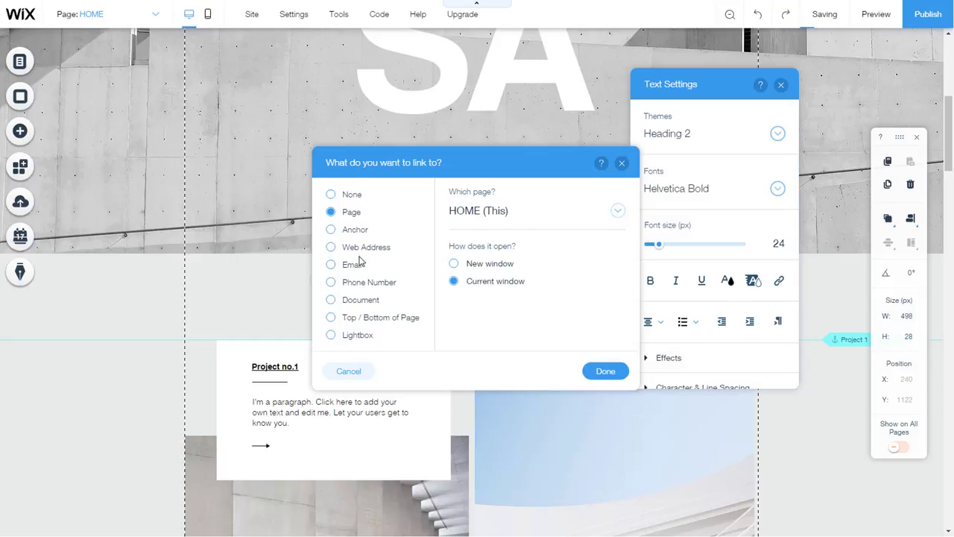
# - Link the heading to the New anchor on the HOME page and confirm with Done
pyautogui.click(332, 229)
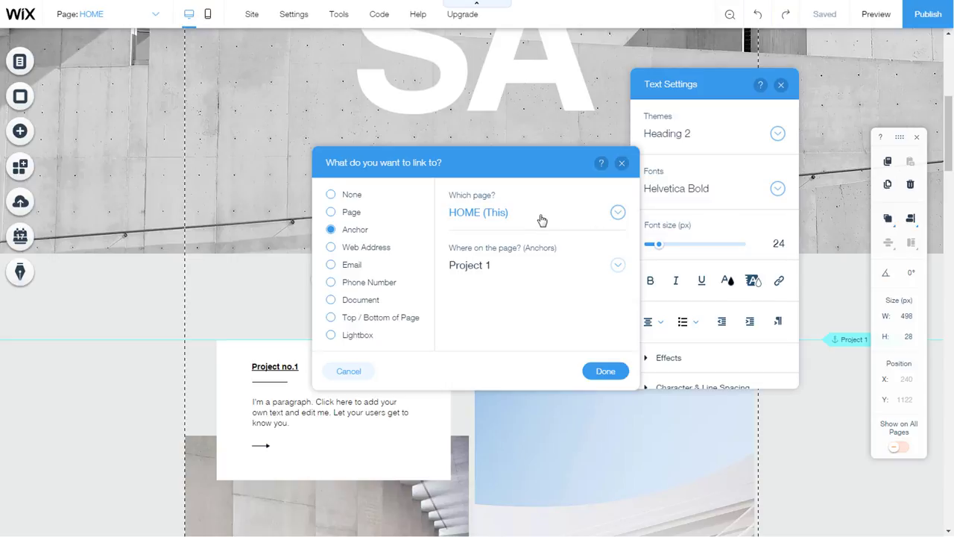
pyautogui.click(618, 212)
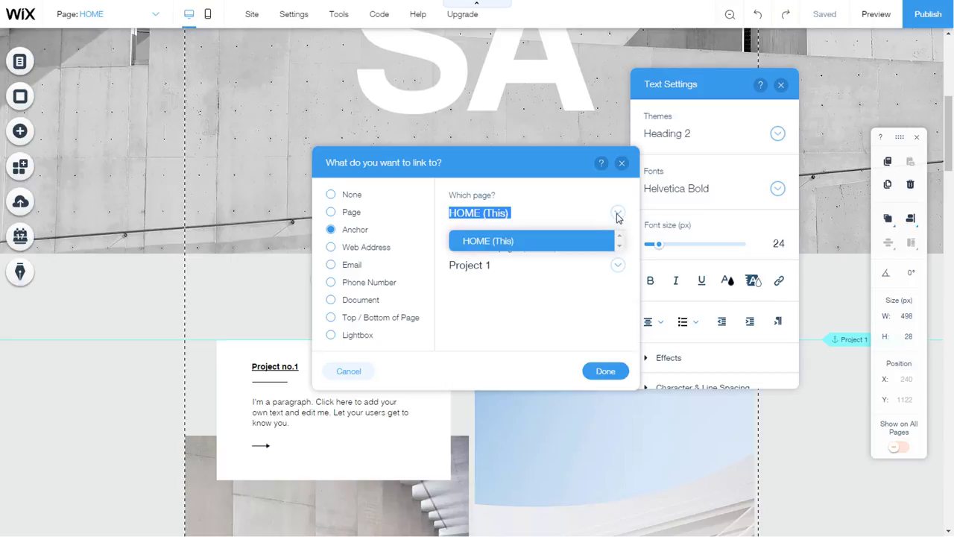
pyautogui.click(617, 265)
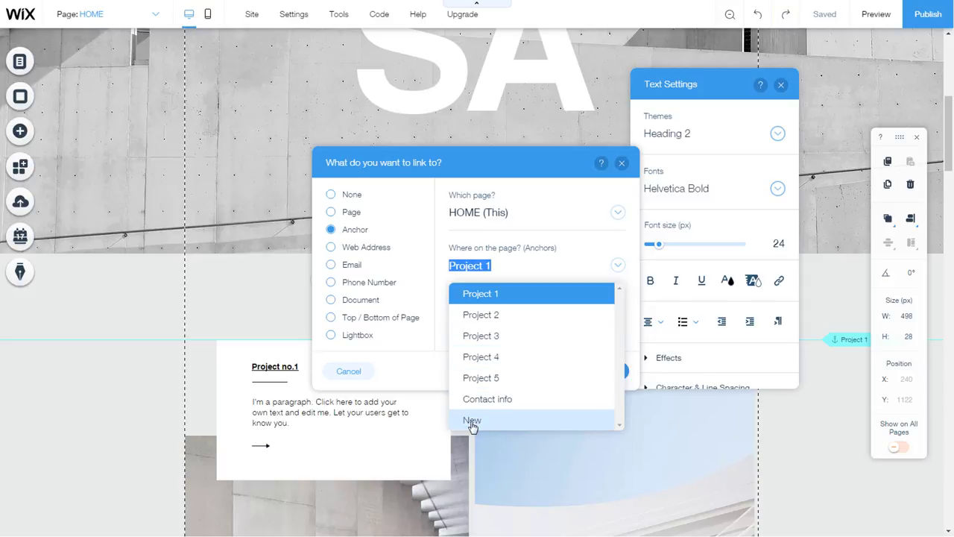
pyautogui.click(473, 421)
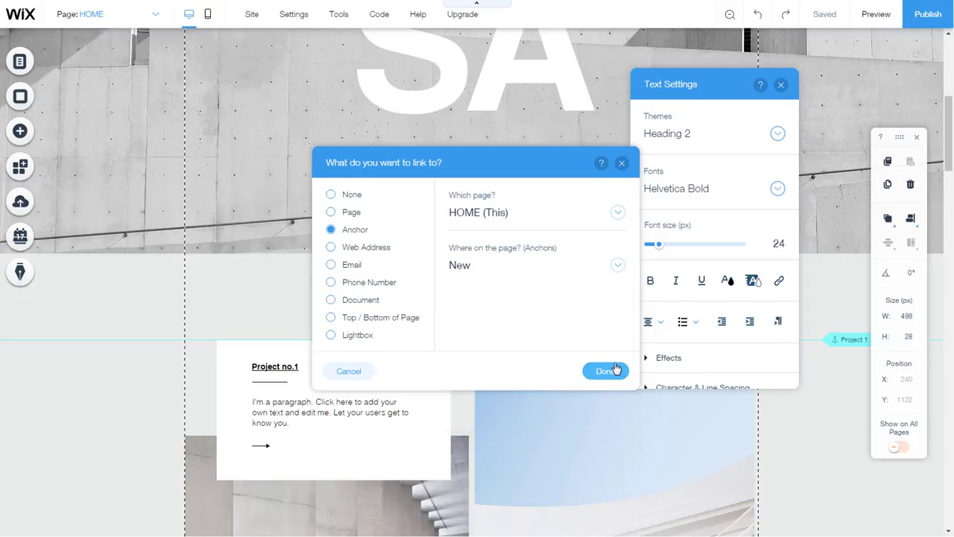
pyautogui.click(606, 369)
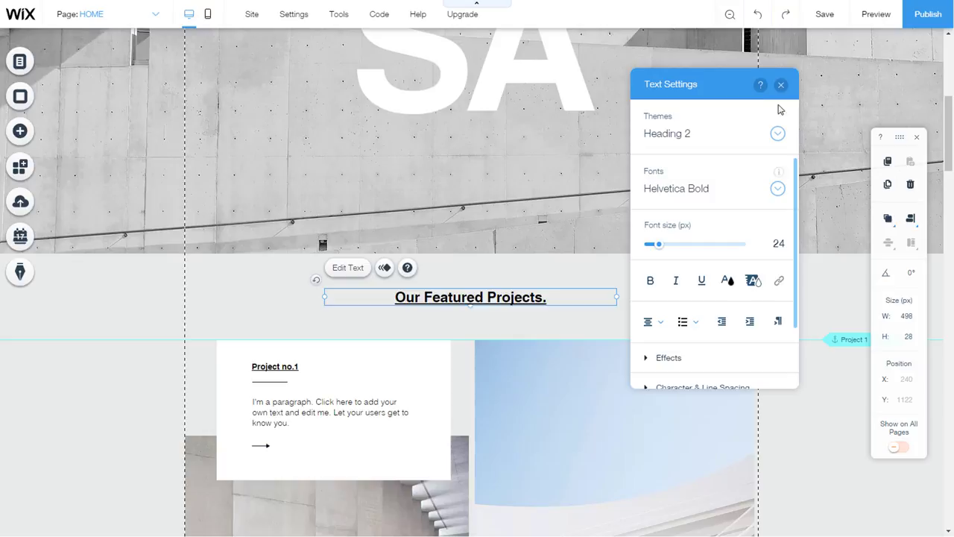
# - Close Text Settings and preview the site, scrolling to the Stay In Touch image section
pyautogui.click(781, 83)
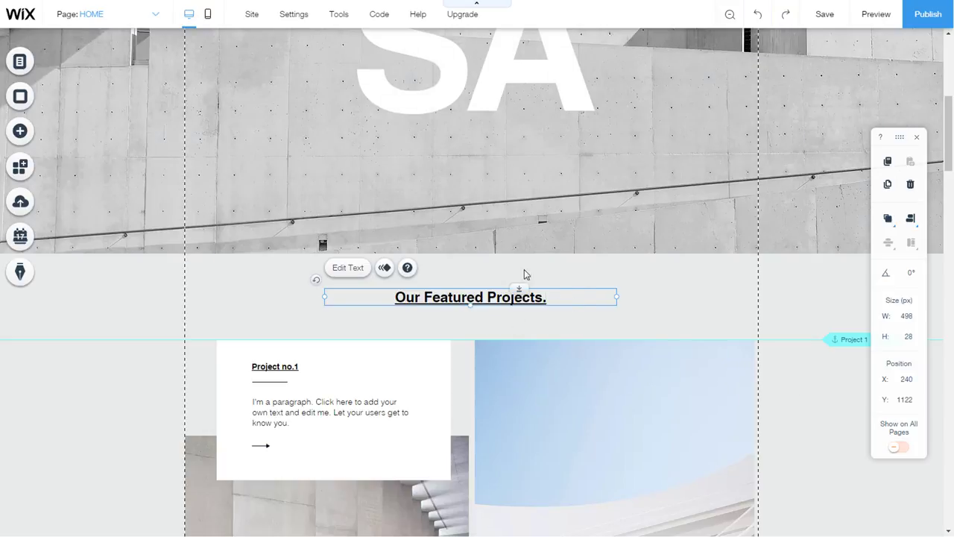
pyautogui.moveTo(877, 15)
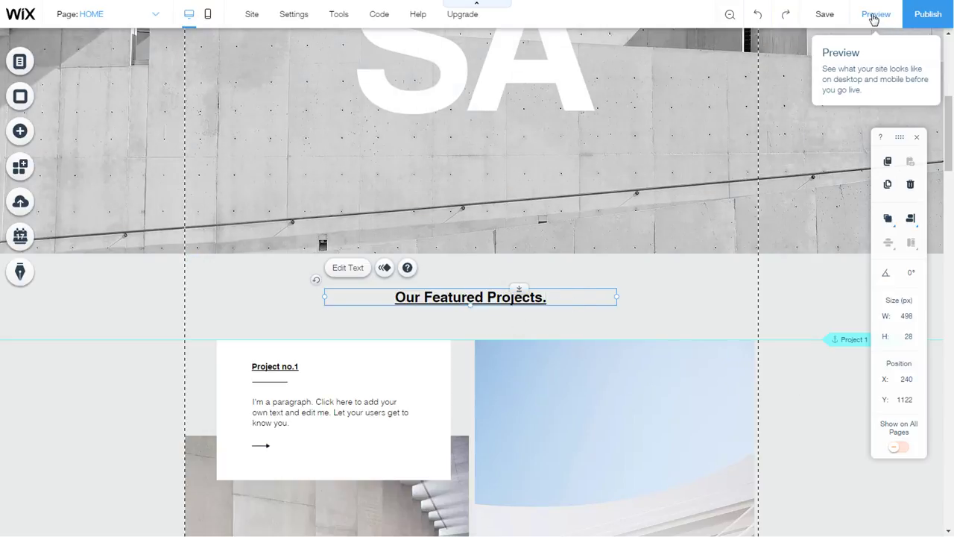
pyautogui.click(877, 14)
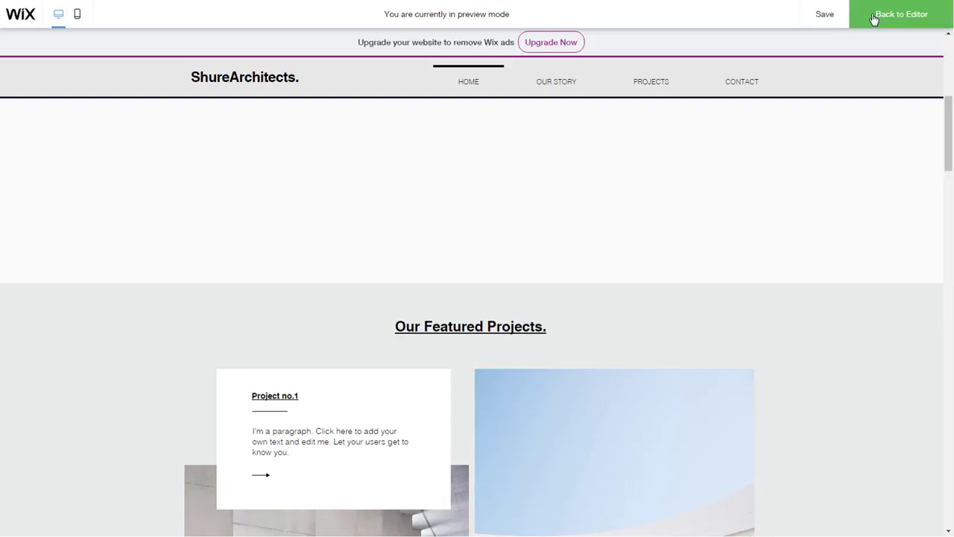
pyautogui.scroll(3)
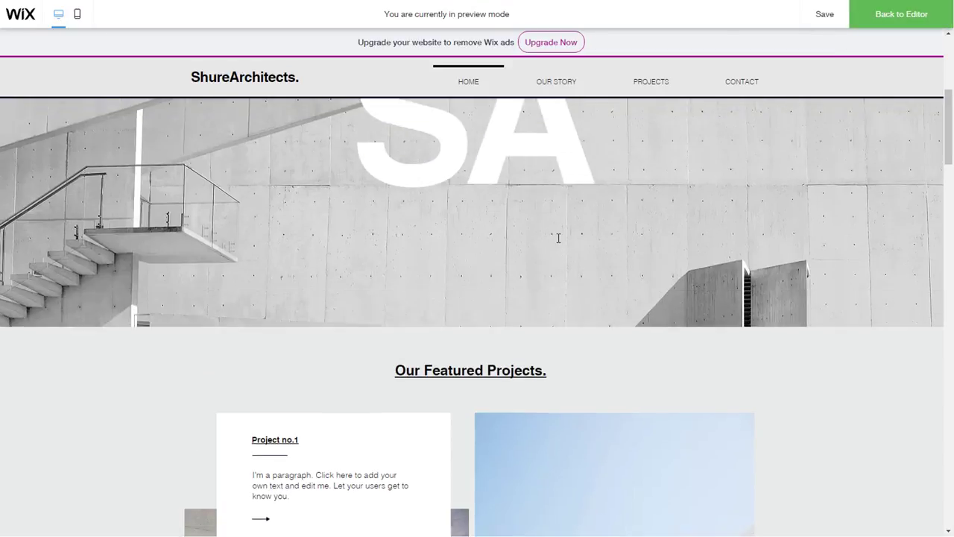
pyautogui.scroll(-3)
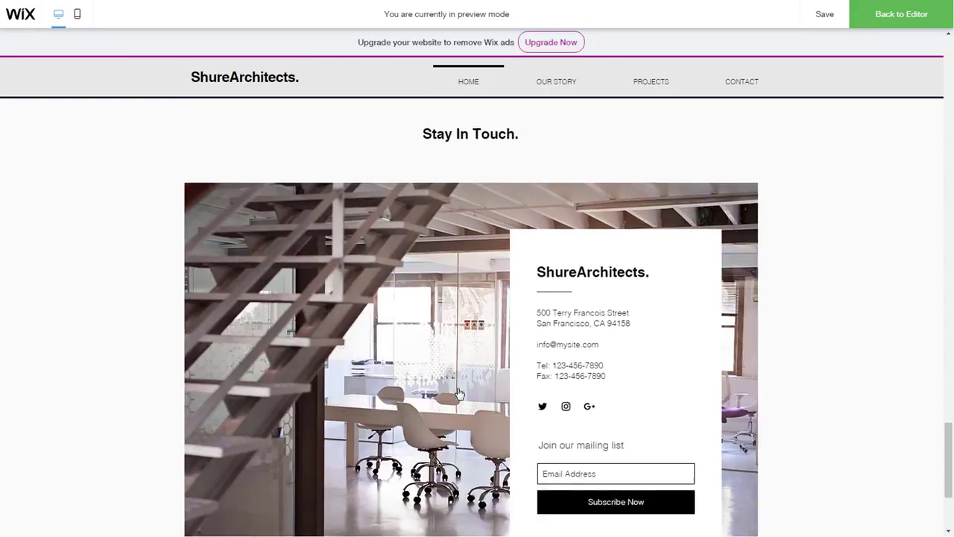
pyautogui.scroll(-3)
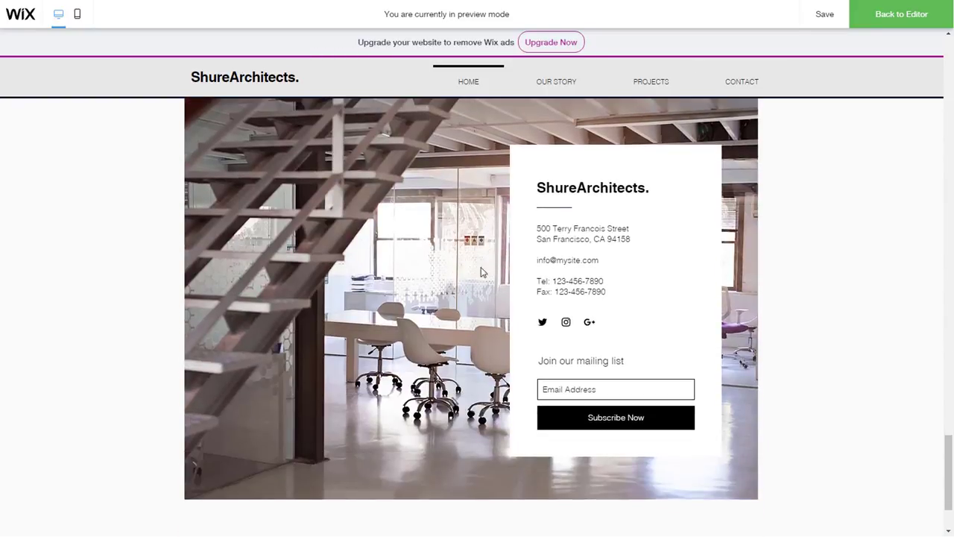
pyautogui.moveTo(543, 208)
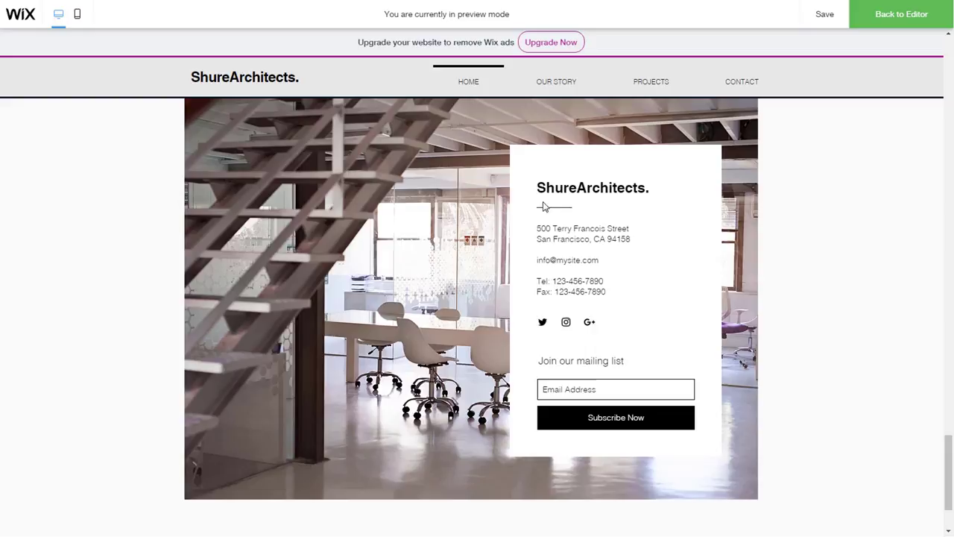
pyautogui.moveTo(901, 15)
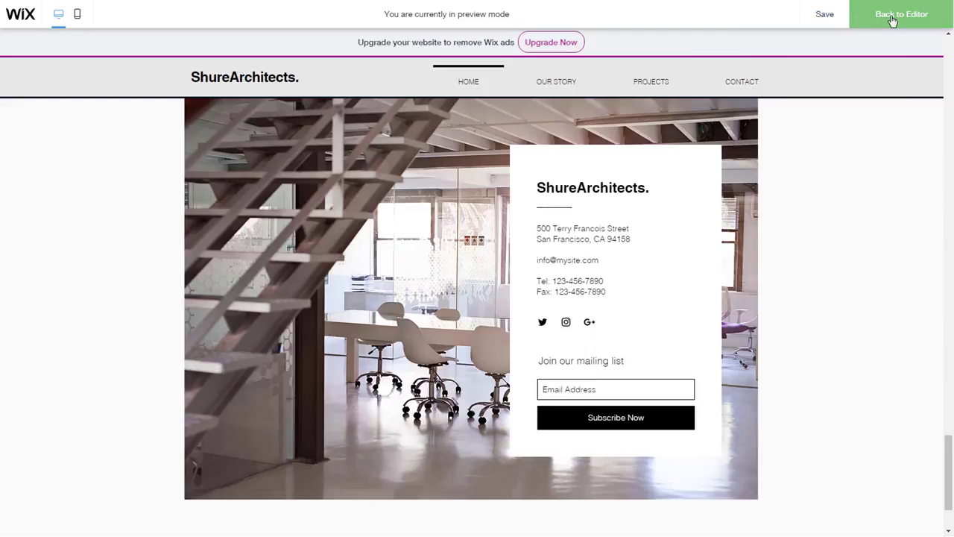
# - Leave preview and return to editing at the home page's top hero image
pyautogui.click(901, 14)
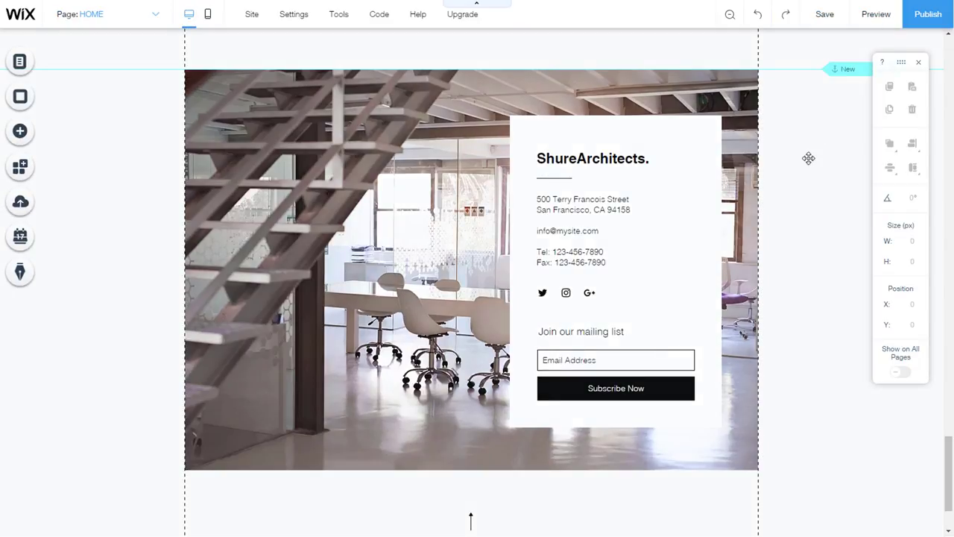
pyautogui.scroll(-3)
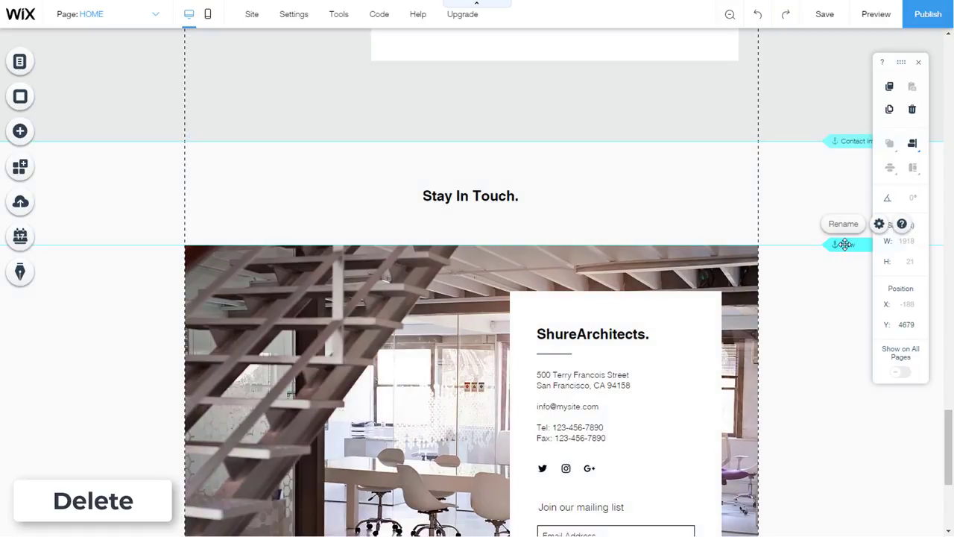
pyautogui.scroll(3)
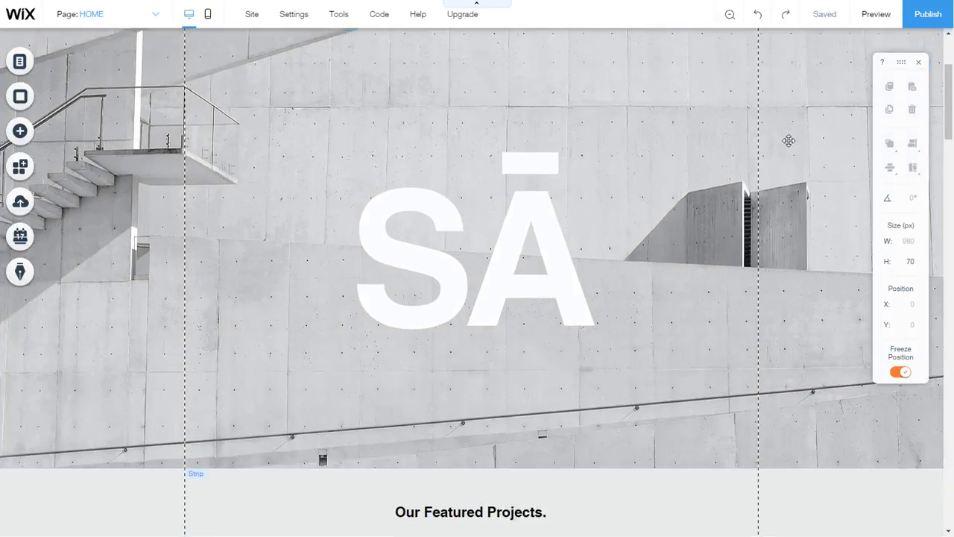
pyautogui.scroll(-3)
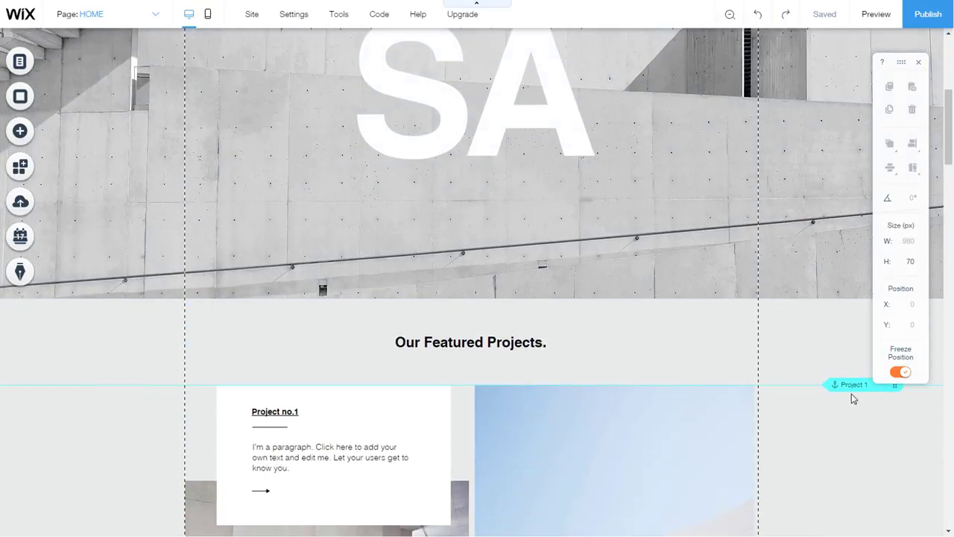
pyautogui.scroll(-3)
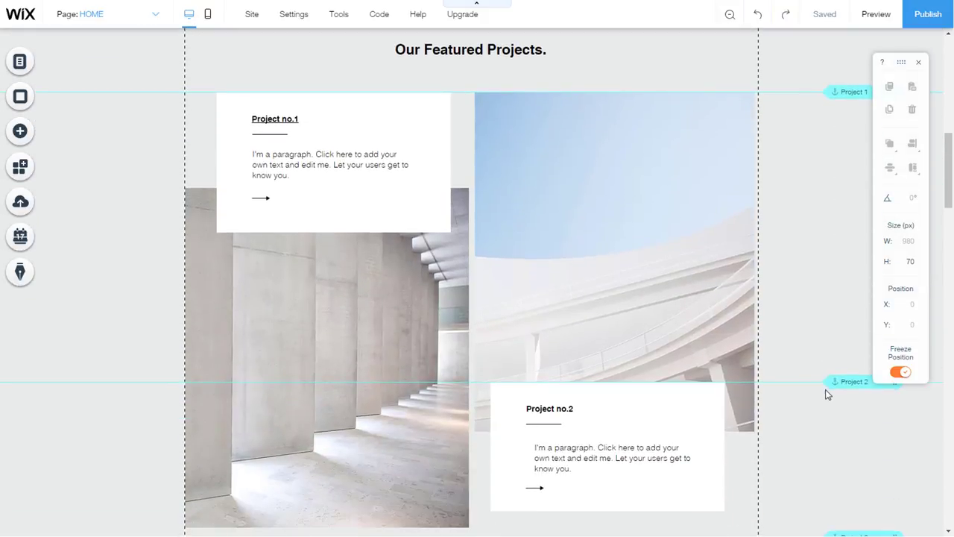
pyautogui.scroll(-3)
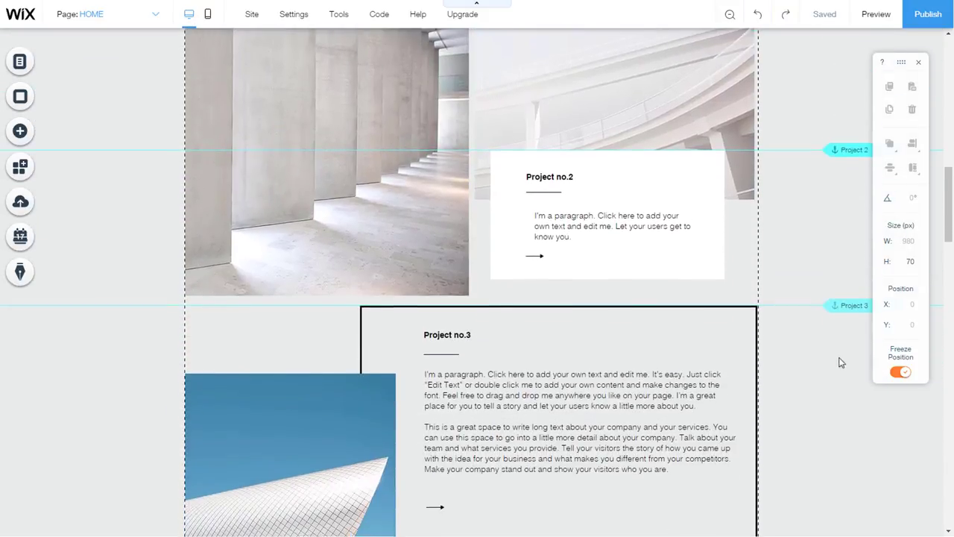
pyautogui.scroll(-3)
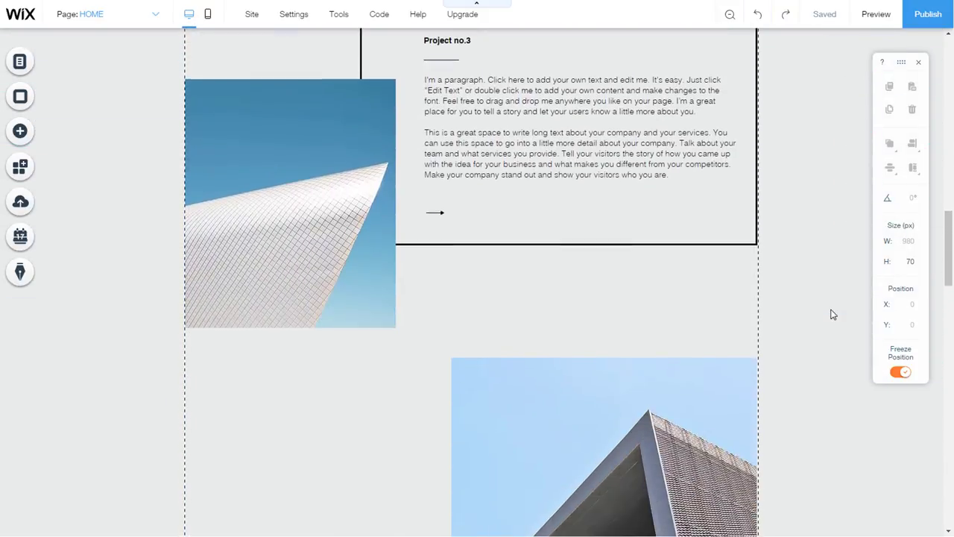
pyautogui.scroll(-3)
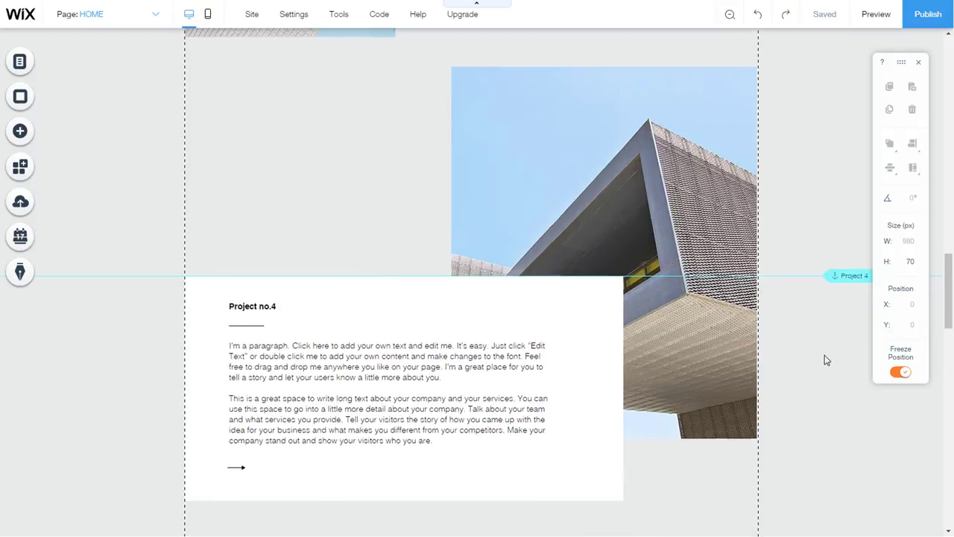
pyautogui.scroll(-3)
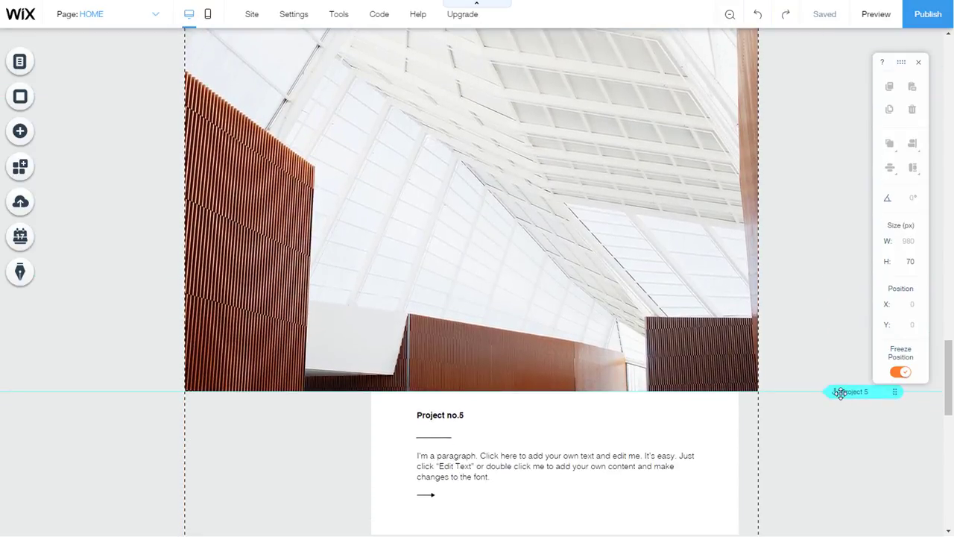
pyautogui.scroll(-3)
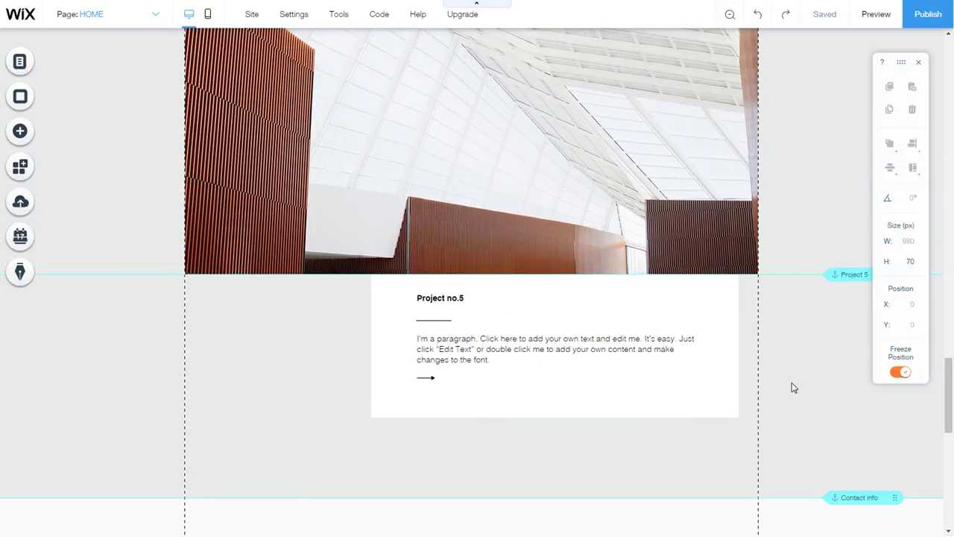
pyautogui.scroll(3)
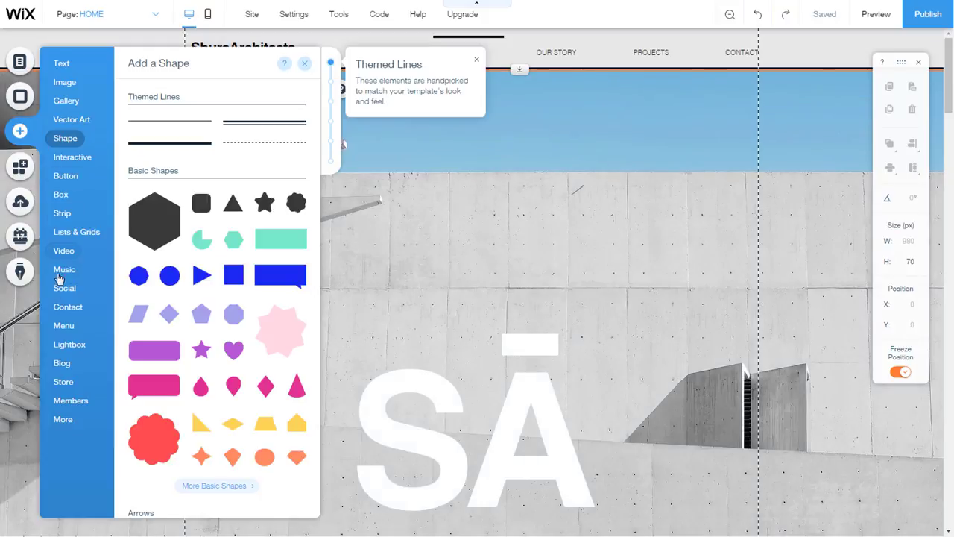
# - Add a dotted vertical anchor menu from Add > More onto the hero strip
pyautogui.click(63, 419)
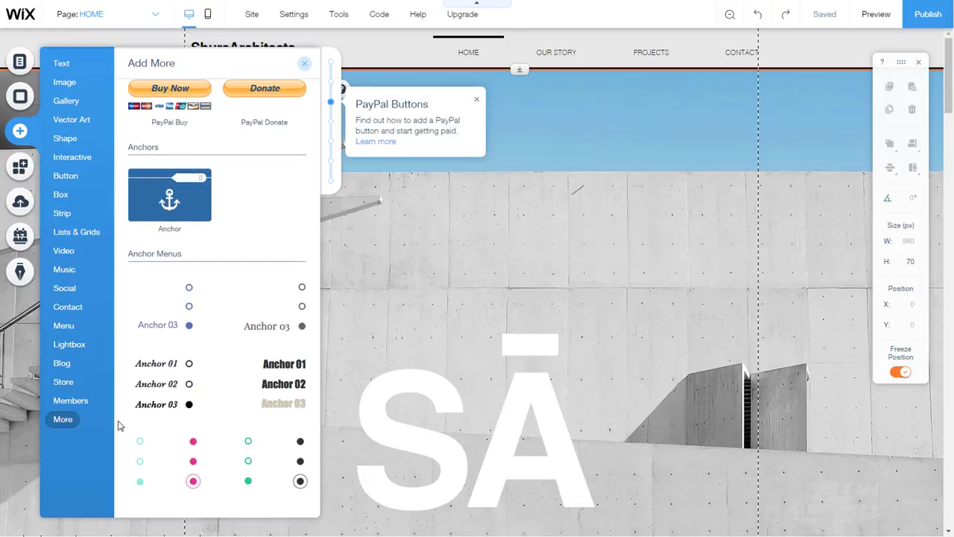
pyautogui.moveTo(158, 253)
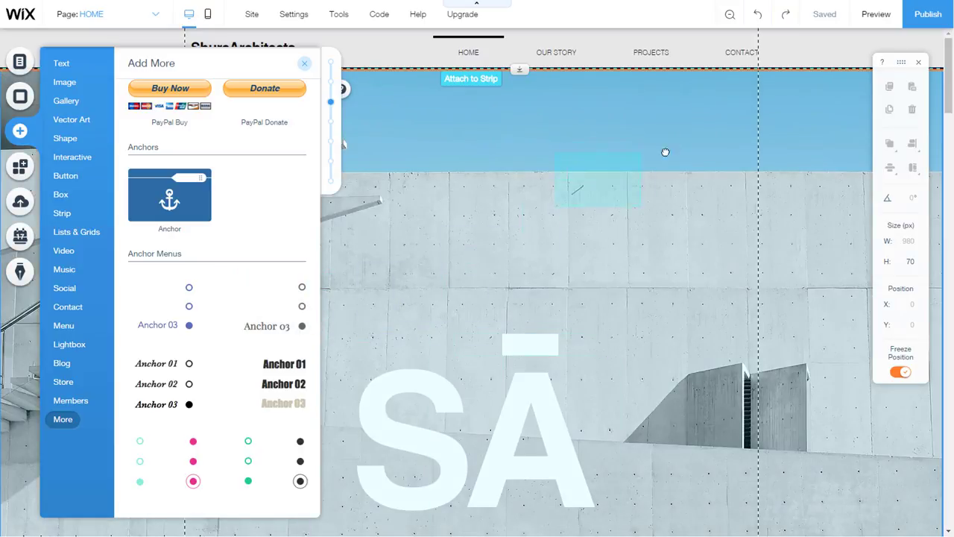
pyautogui.click(304, 63)
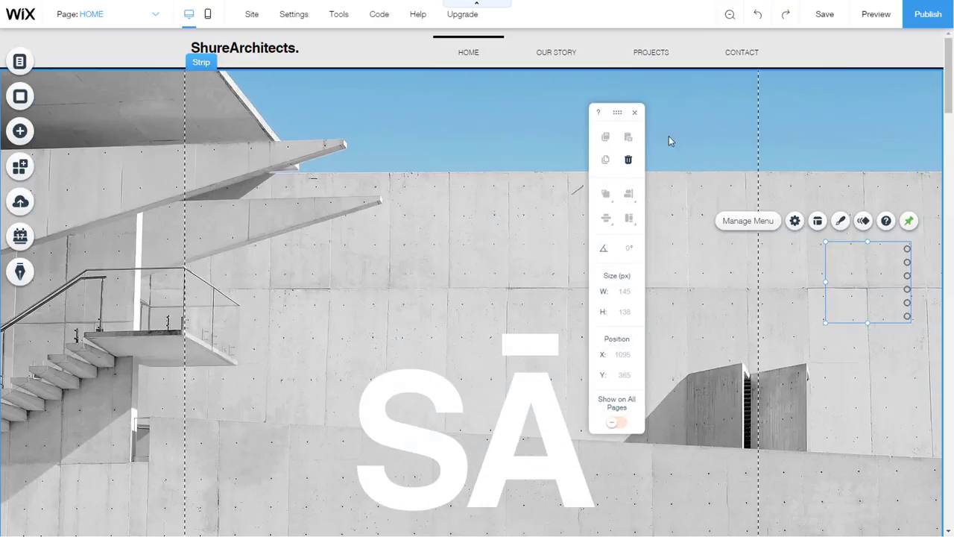
pyautogui.moveTo(883, 257)
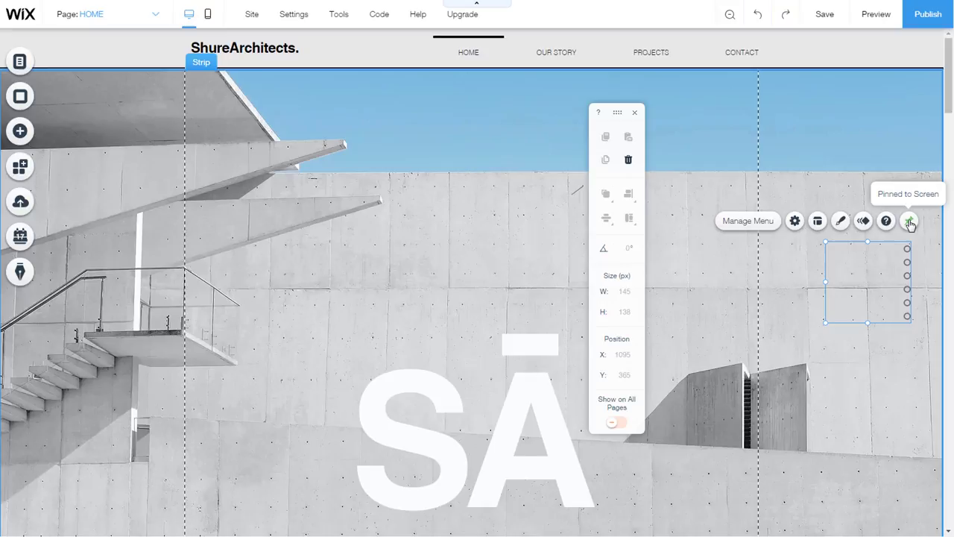
# - Unpin the anchor menu from the screen and drag it to the strip's top right beneath the header
pyautogui.click(910, 221)
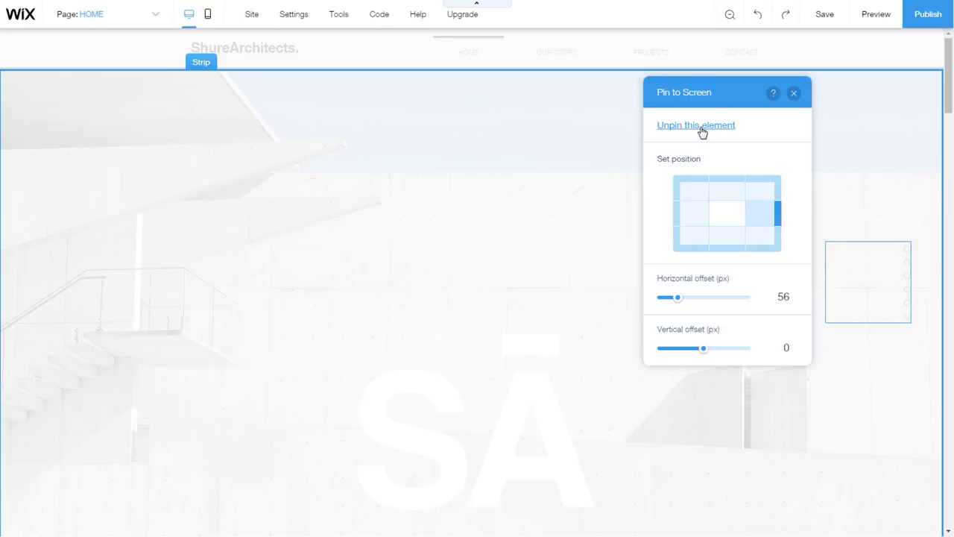
pyautogui.click(695, 126)
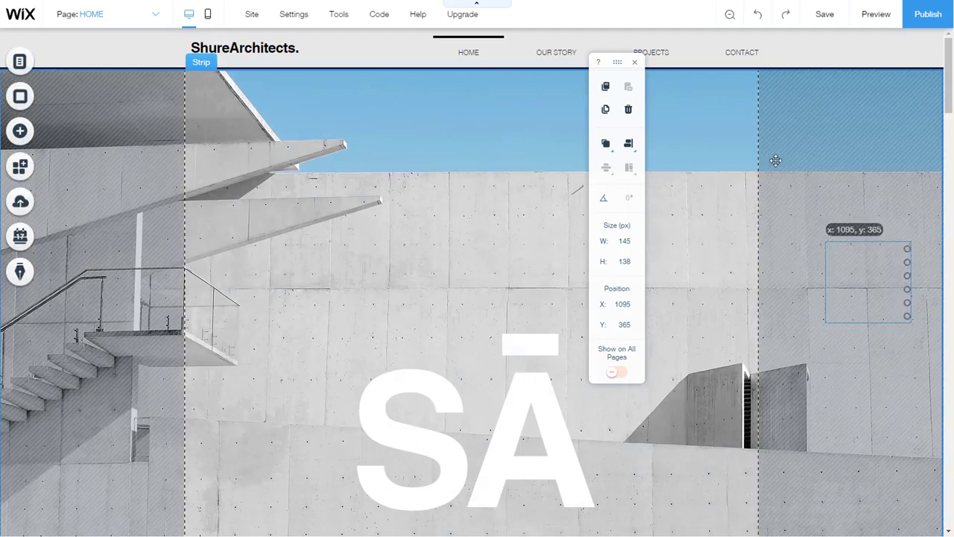
pyautogui.moveTo(868, 282); pyautogui.dragTo(704, 119)
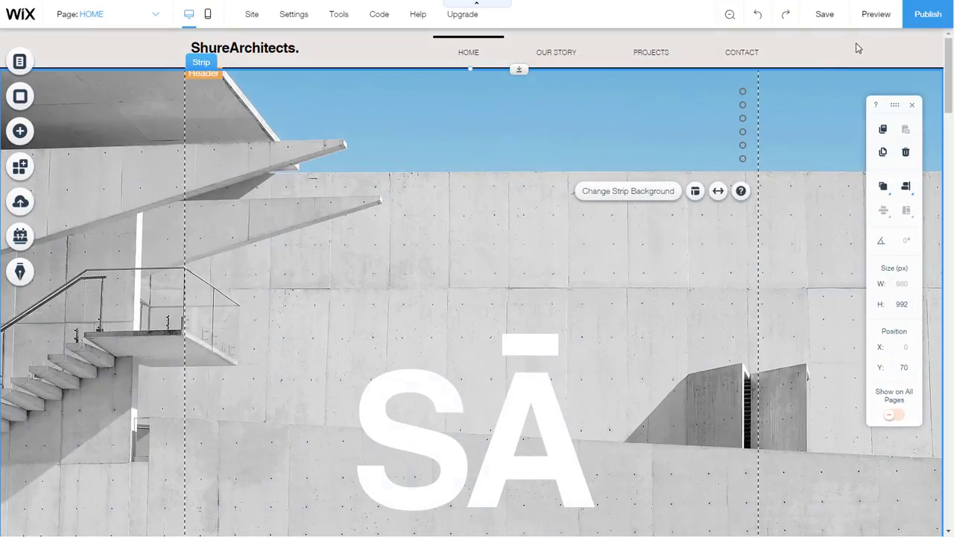
pyautogui.moveTo(876, 13)
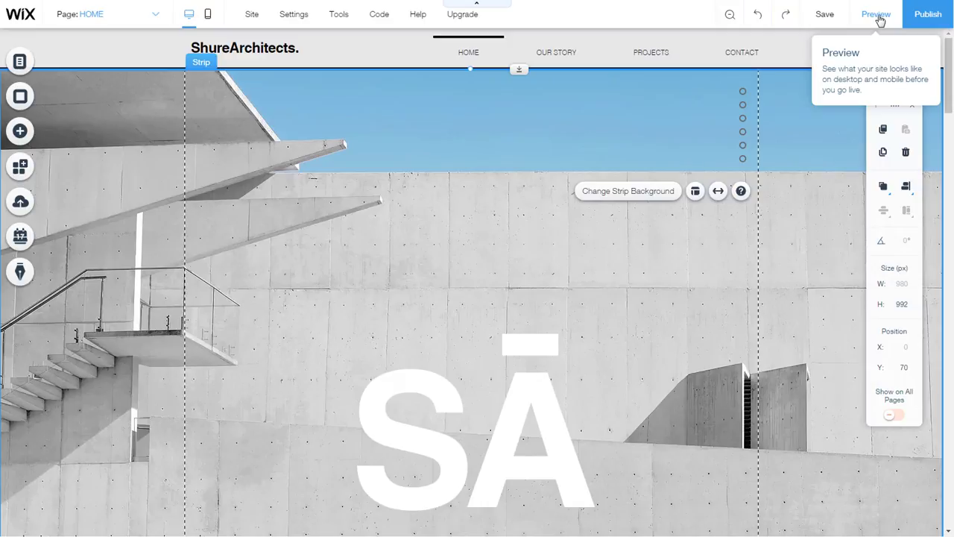
pyautogui.click(877, 13)
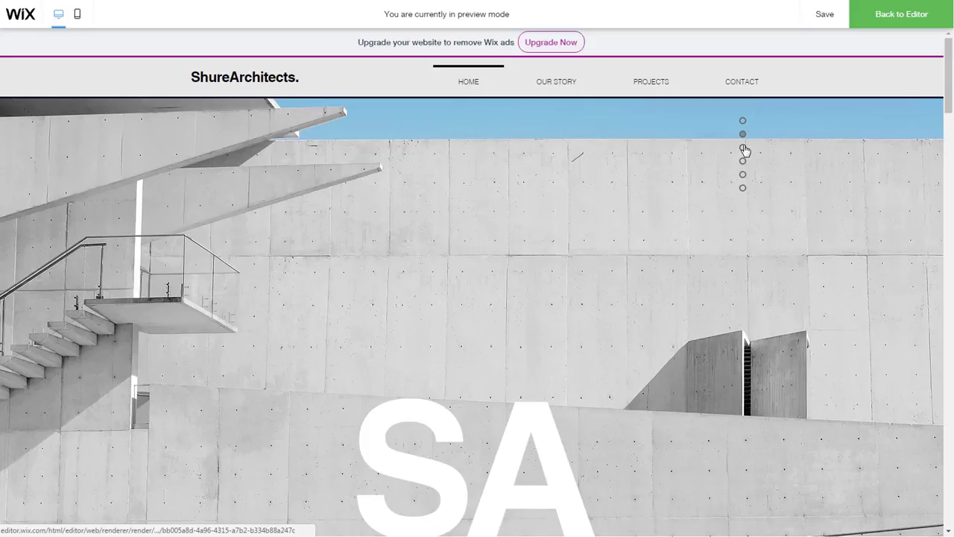
pyautogui.moveTo(743, 176)
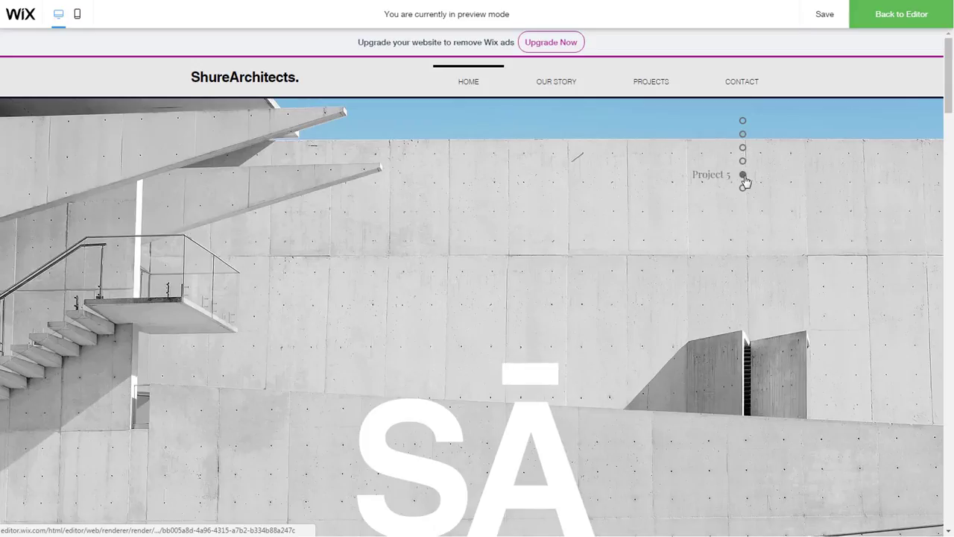
pyautogui.moveTo(742, 134)
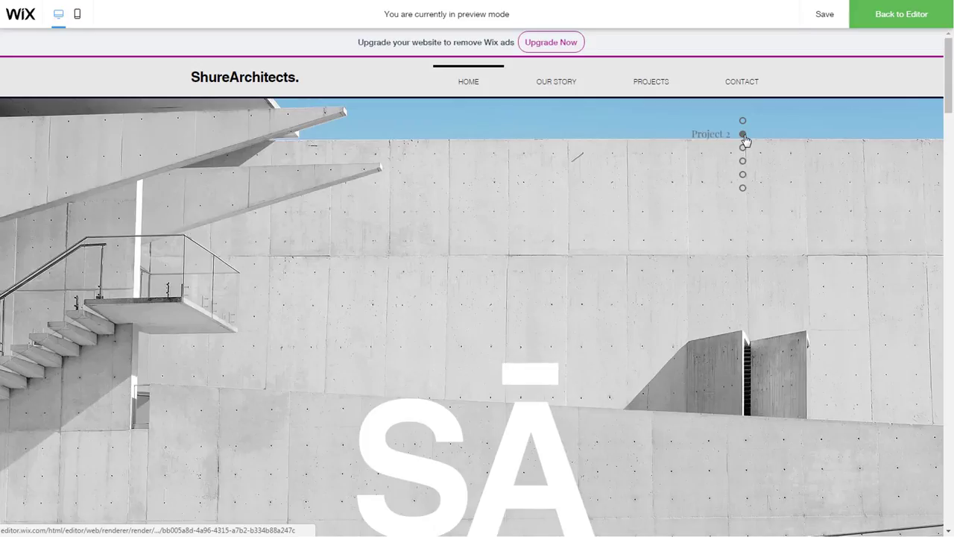
pyautogui.scroll(-3)
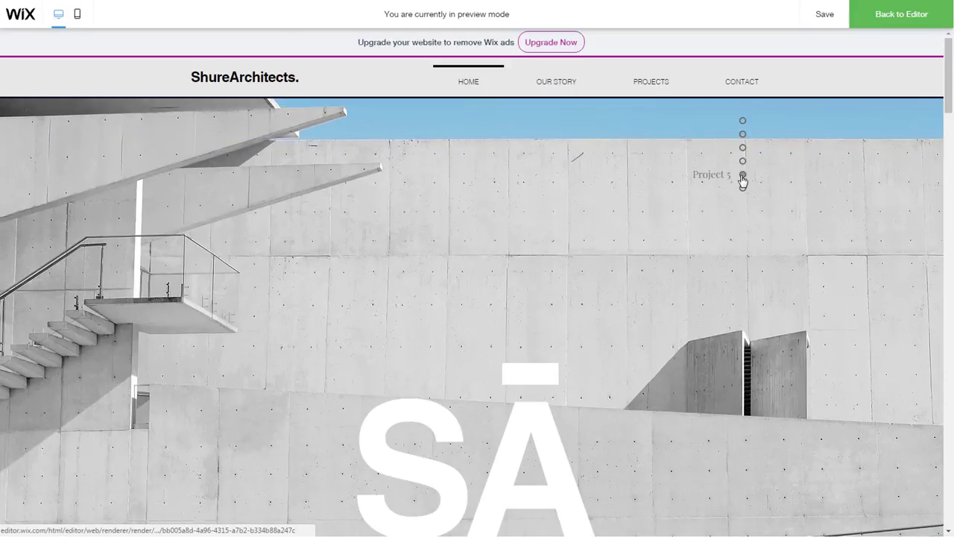
pyautogui.click(743, 176)
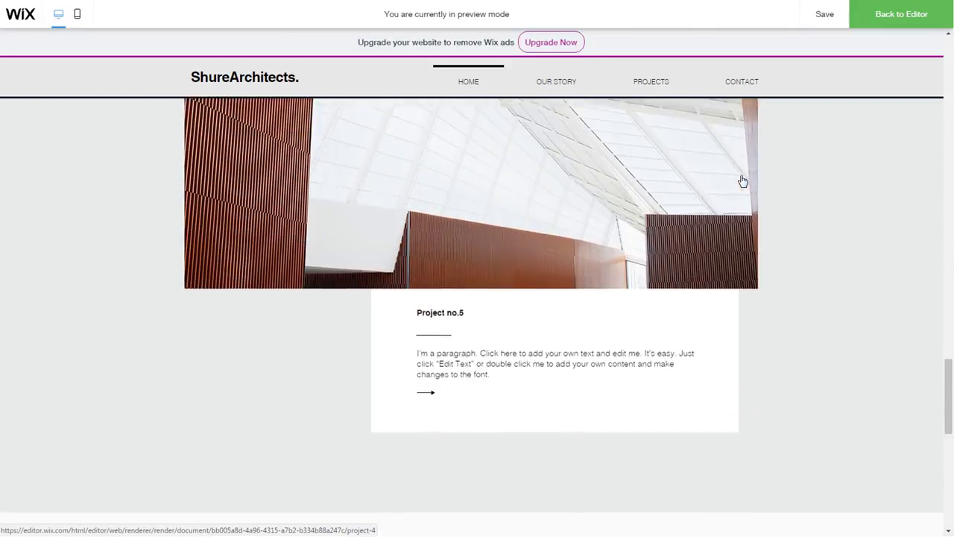
pyautogui.scroll(-3)
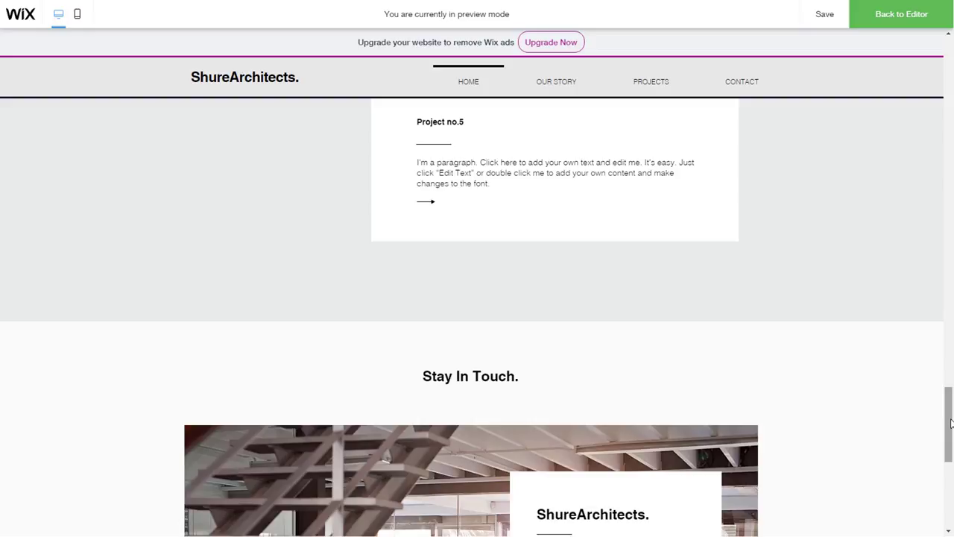
pyautogui.scroll(3)
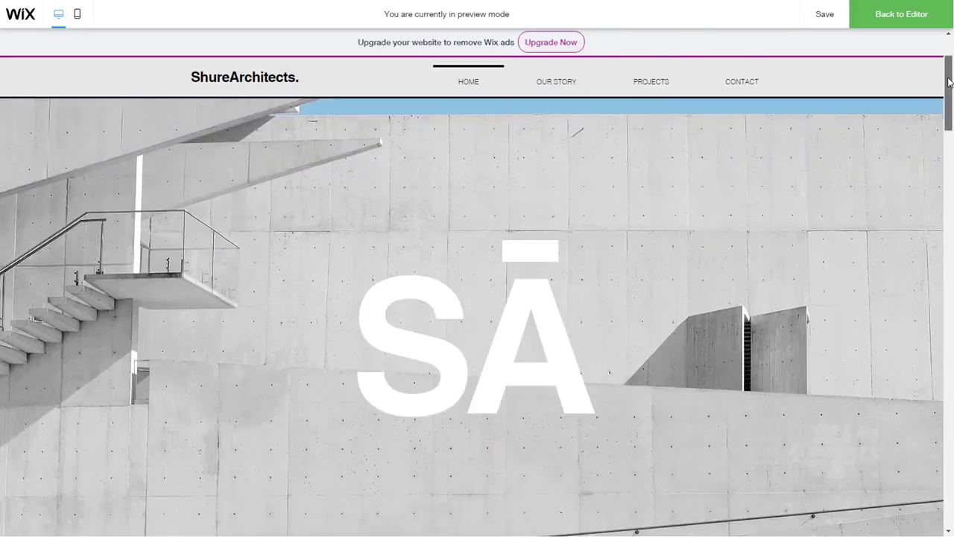
pyautogui.click(900, 13)
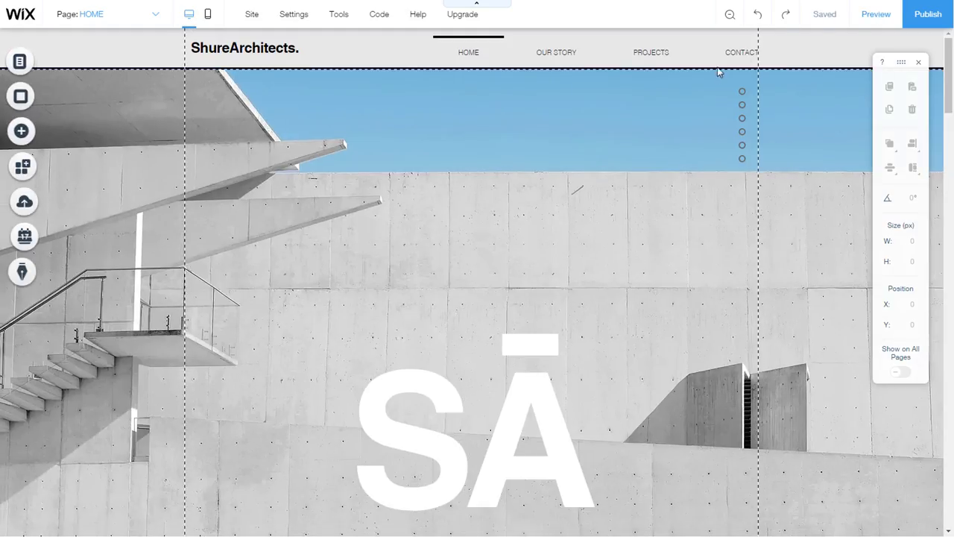
# - Select the hero-strip anchor menu and choose its text alignment option
pyautogui.click(742, 122)
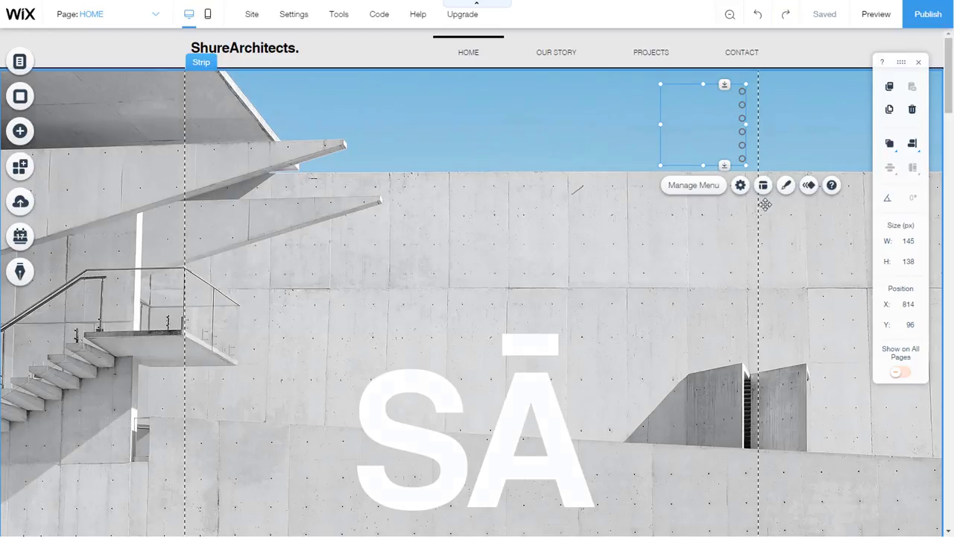
pyautogui.click(763, 185)
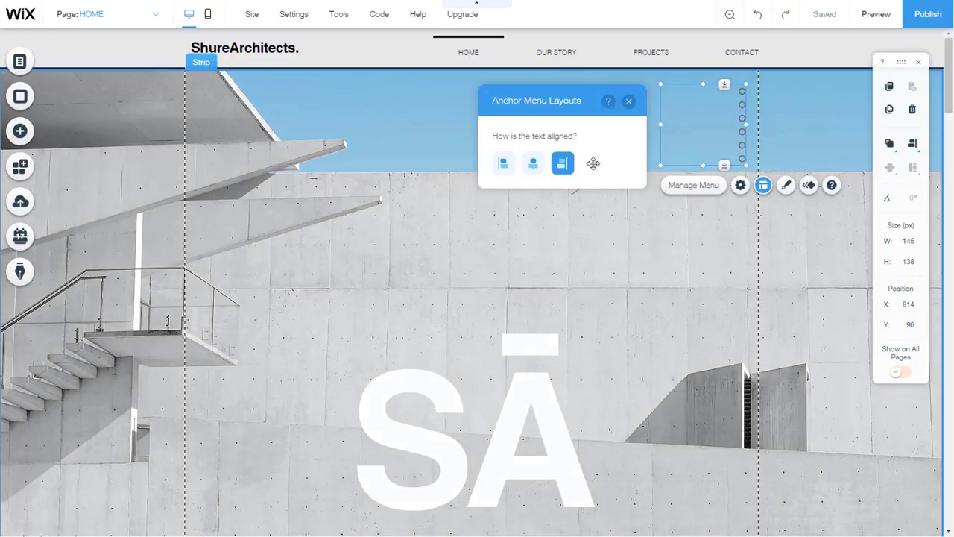
pyautogui.moveTo(584, 162)
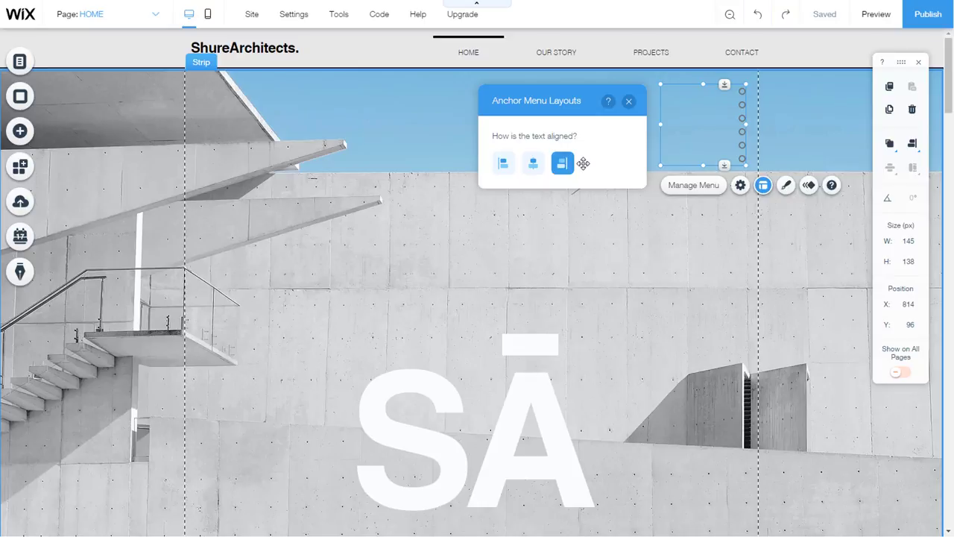
pyautogui.moveTo(632, 107)
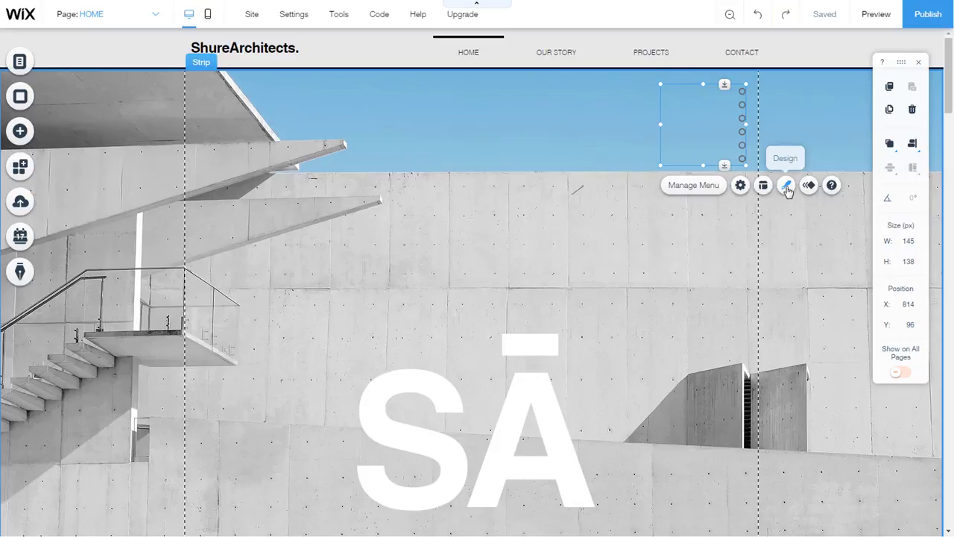
# - Try a second design preset, return to the first, and start customizing its design
pyautogui.click(787, 185)
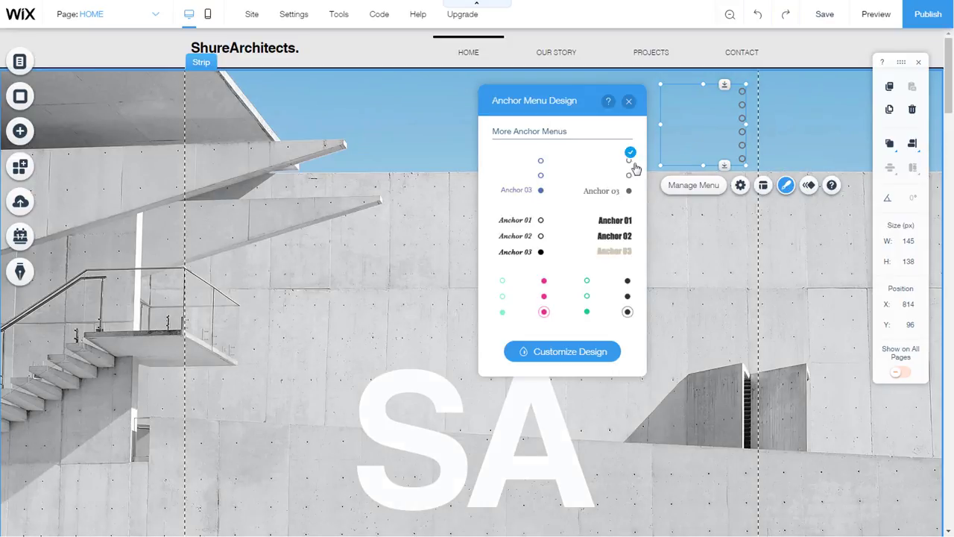
pyautogui.click(561, 152)
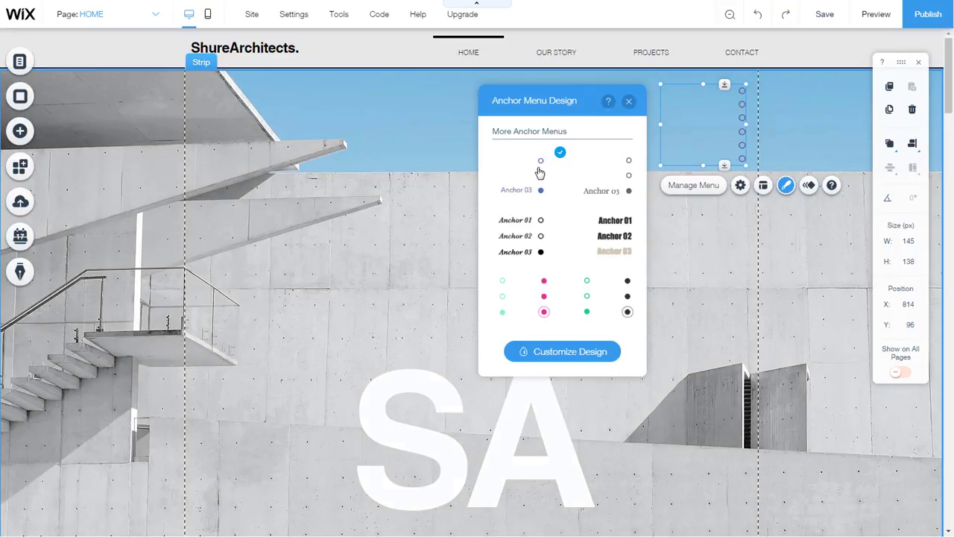
pyautogui.click(629, 162)
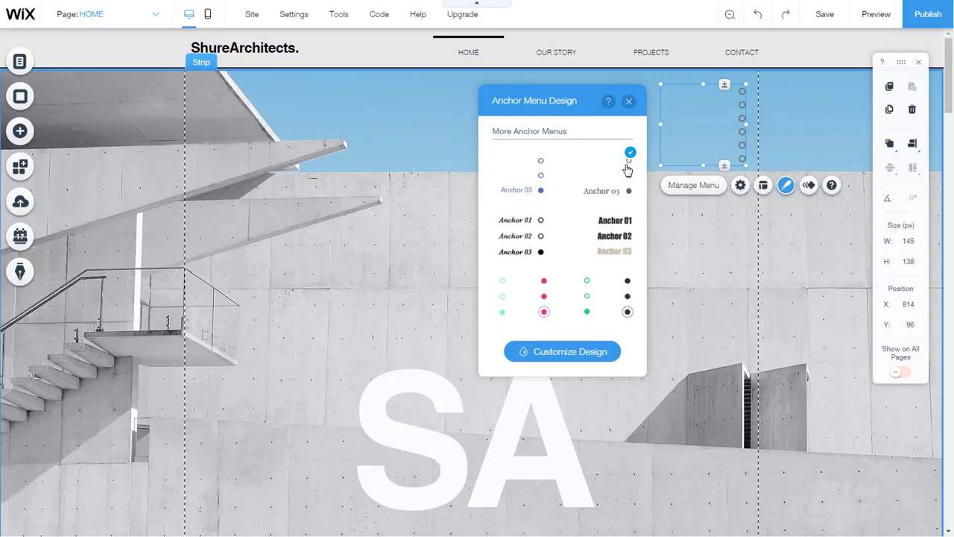
pyautogui.moveTo(560, 352)
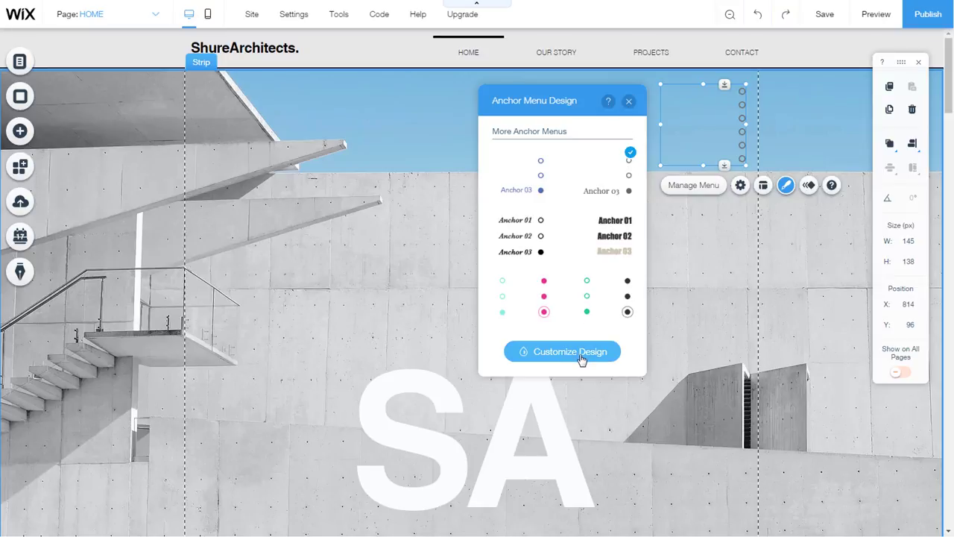
pyautogui.click(561, 352)
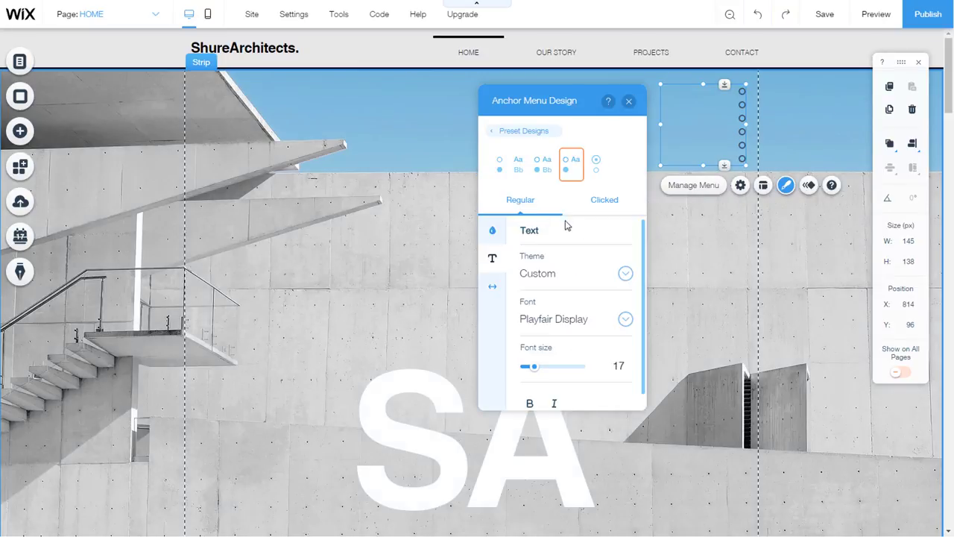
pyautogui.moveTo(588, 316)
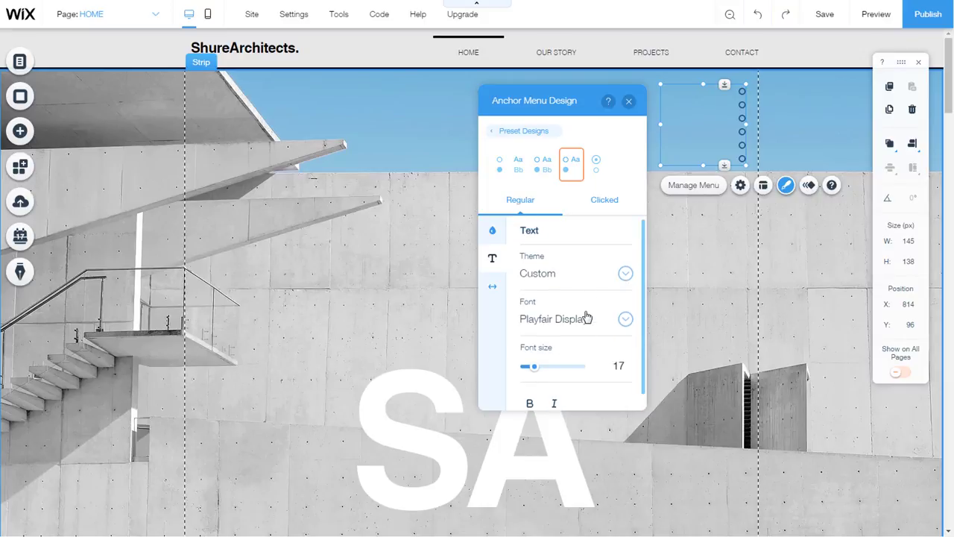
pyautogui.click(629, 101)
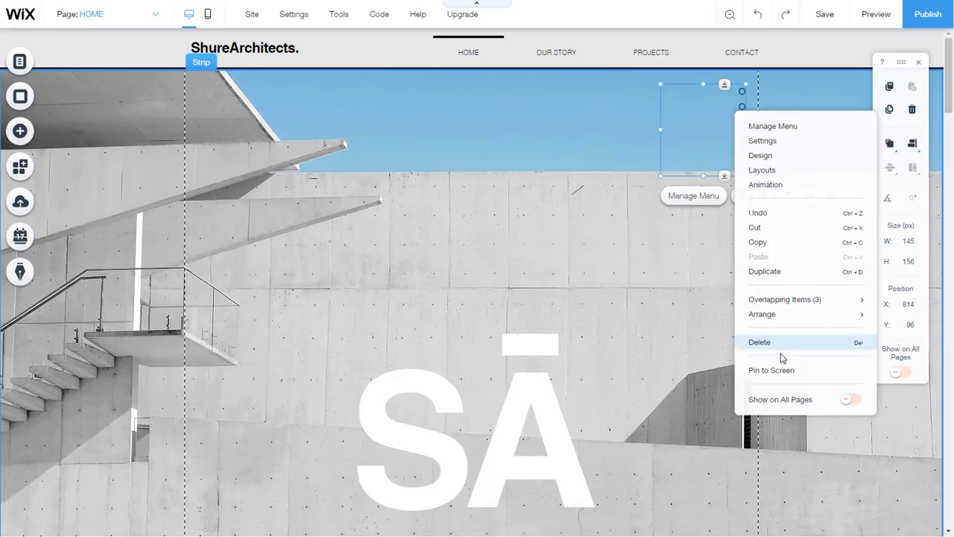
pyautogui.moveTo(773, 370)
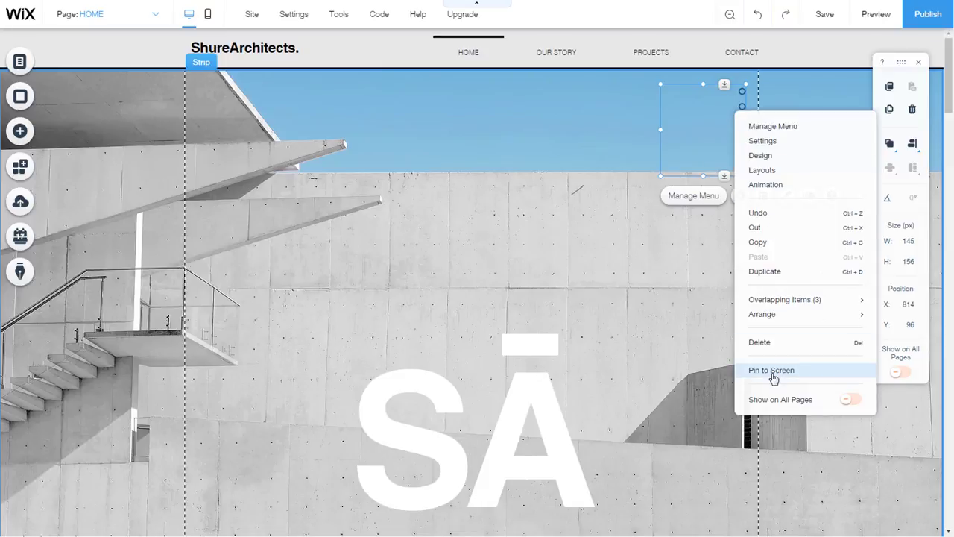
# - Bring up the anchor menu's Pin to Screen settings
pyautogui.click(771, 370)
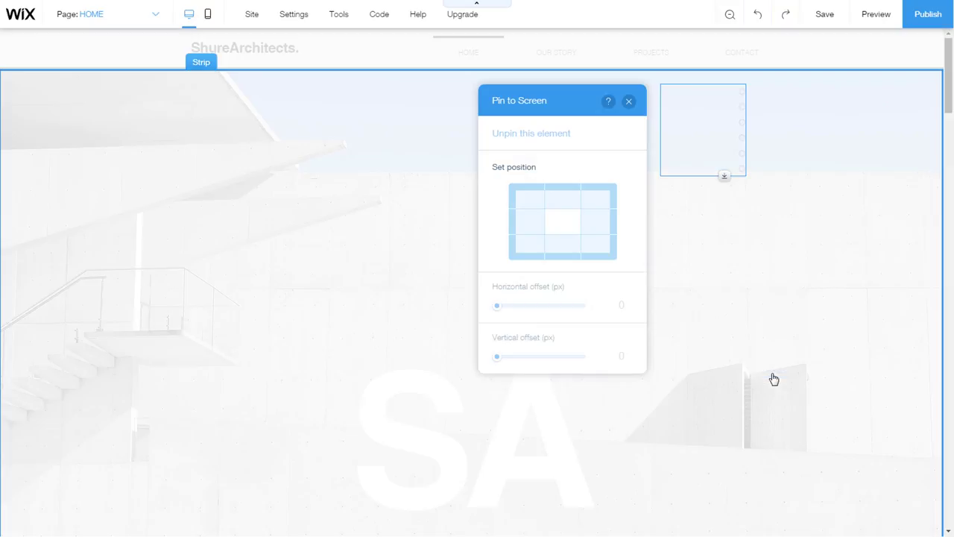
# - Pin the menu top-right with horizontal offset 300 px and vertical offset 90 px
pyautogui.click(594, 202)
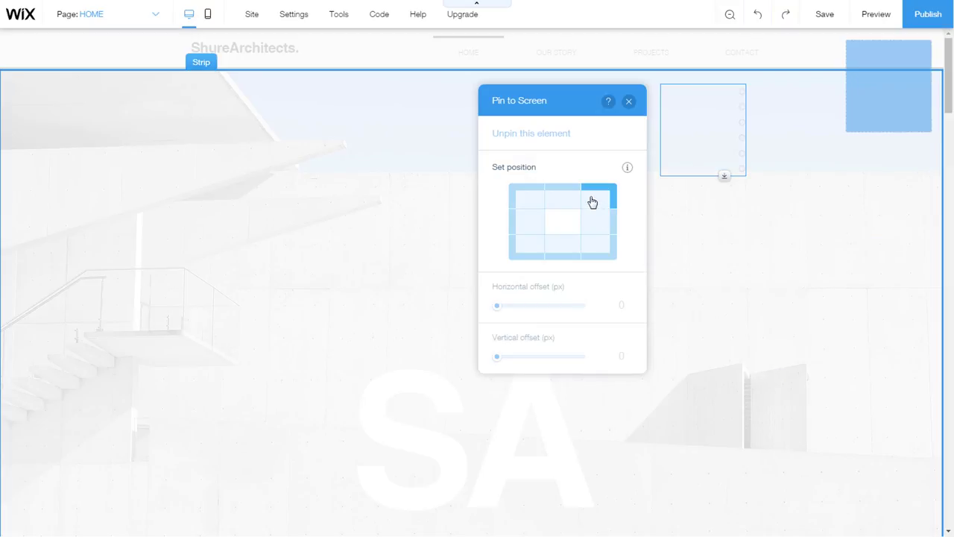
pyautogui.click(593, 201)
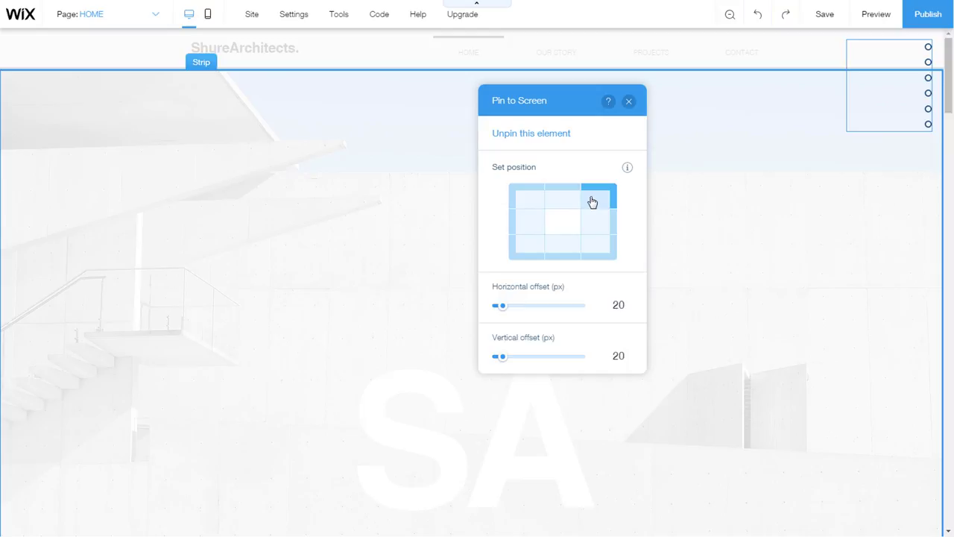
pyautogui.moveTo(501, 304); pyautogui.dragTo(516, 305)
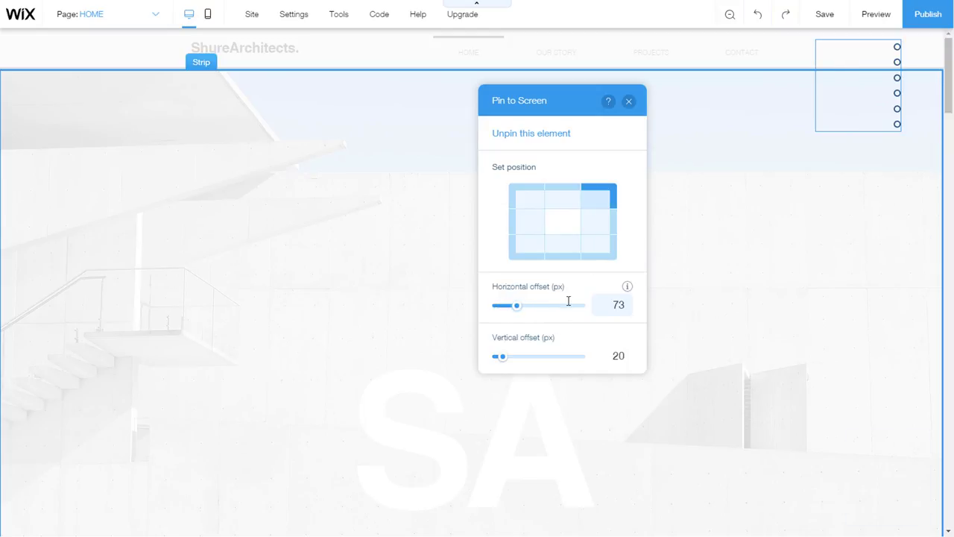
pyautogui.moveTo(516, 306); pyautogui.dragTo(580, 306)
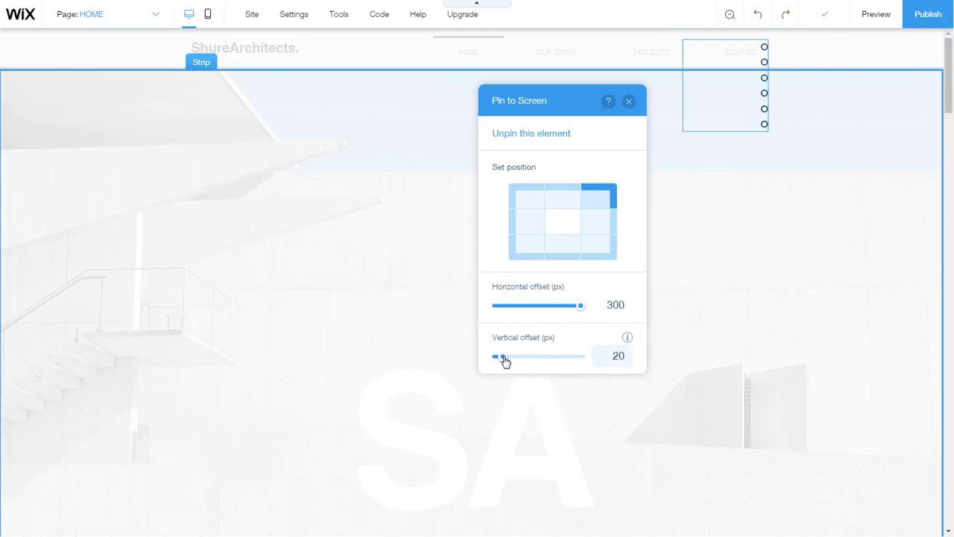
pyautogui.moveTo(495, 356); pyautogui.dragTo(522, 356)
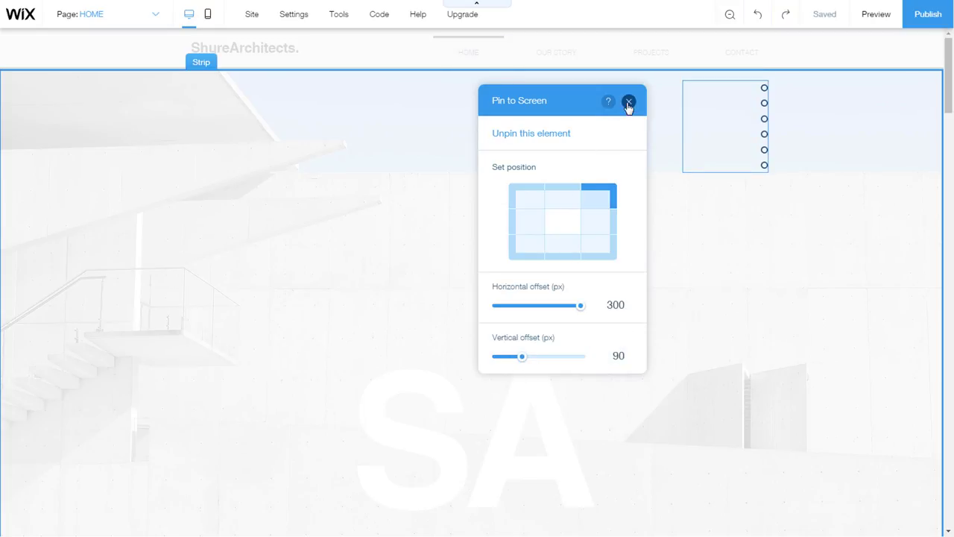
pyautogui.click(629, 102)
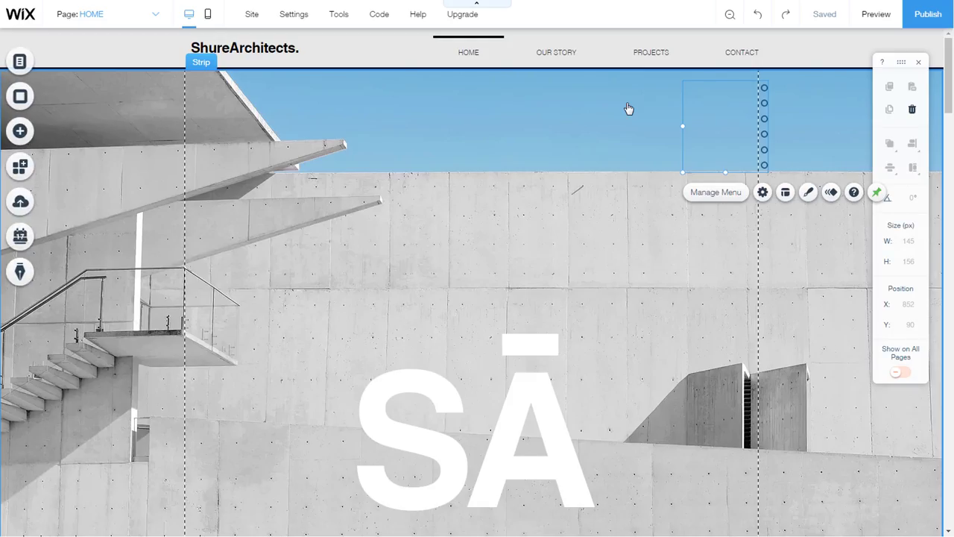
# - Preview the site, scroll down, and use the pinned menu dots to jump to projects then Contact
pyautogui.scroll(-3)
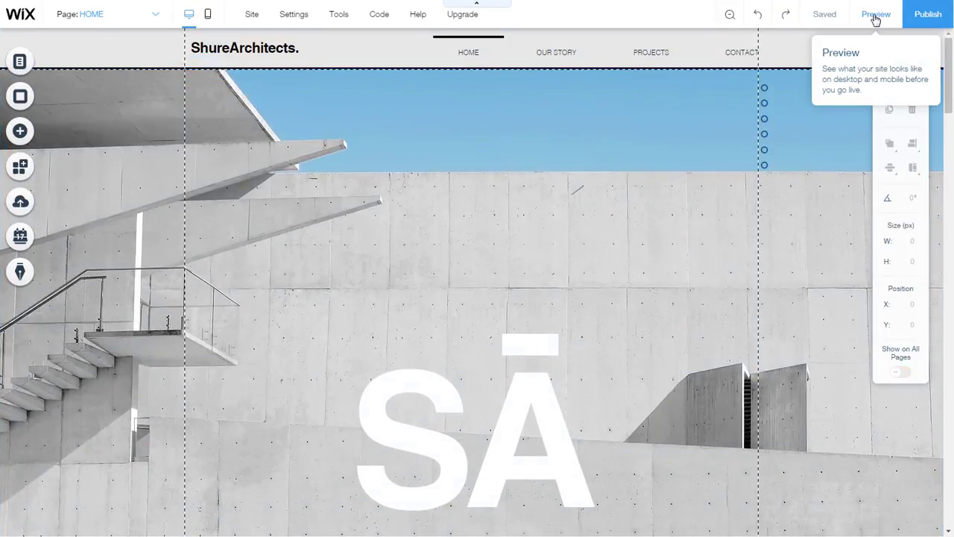
pyautogui.click(877, 13)
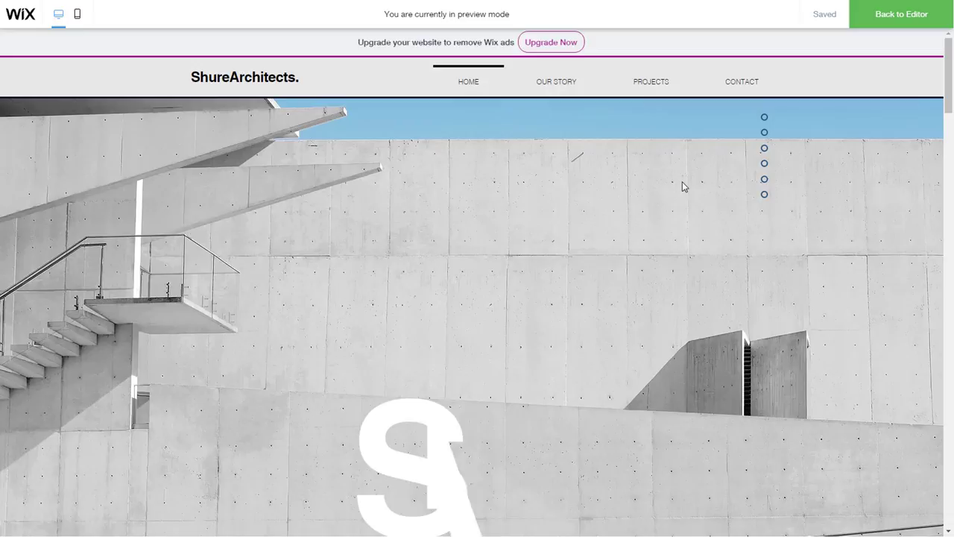
pyautogui.scroll(-3)
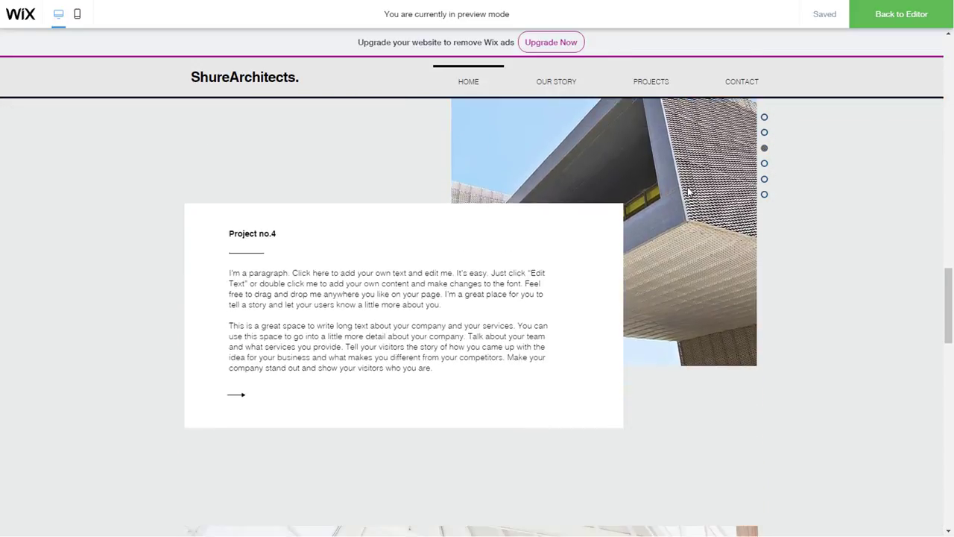
pyautogui.scroll(-3)
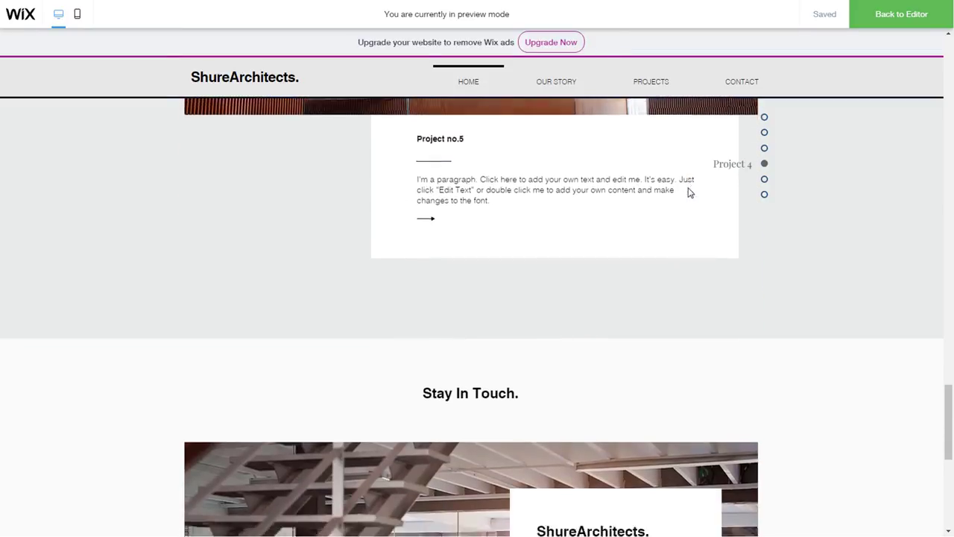
pyautogui.click(764, 133)
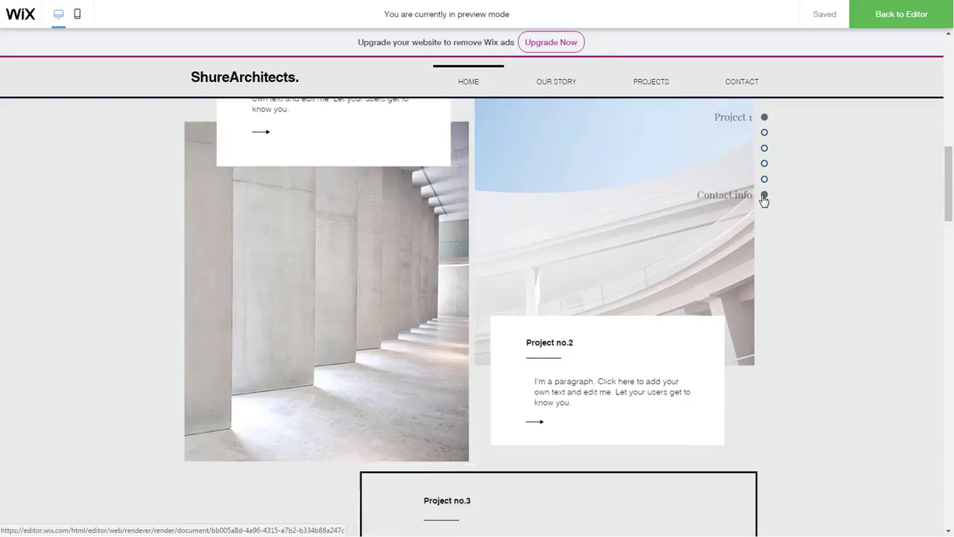
pyautogui.click(764, 194)
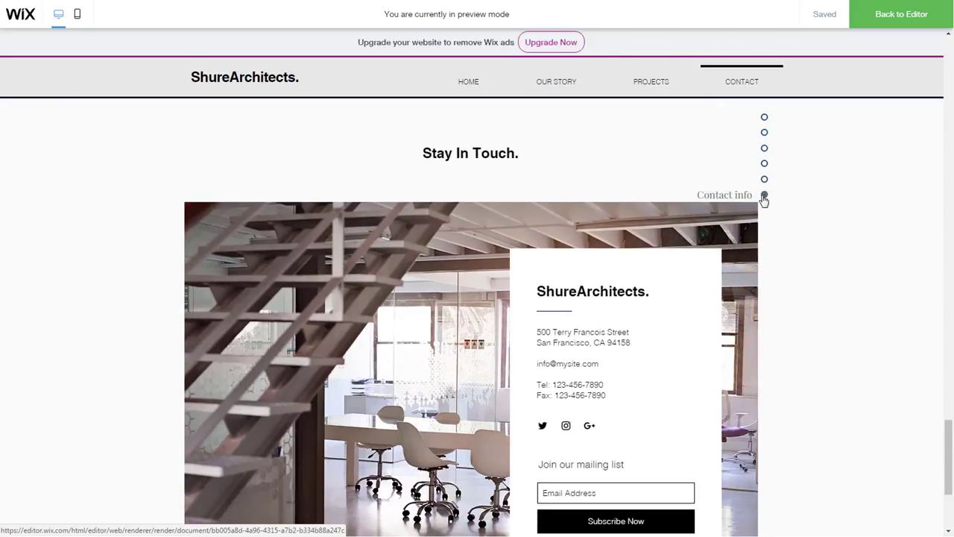